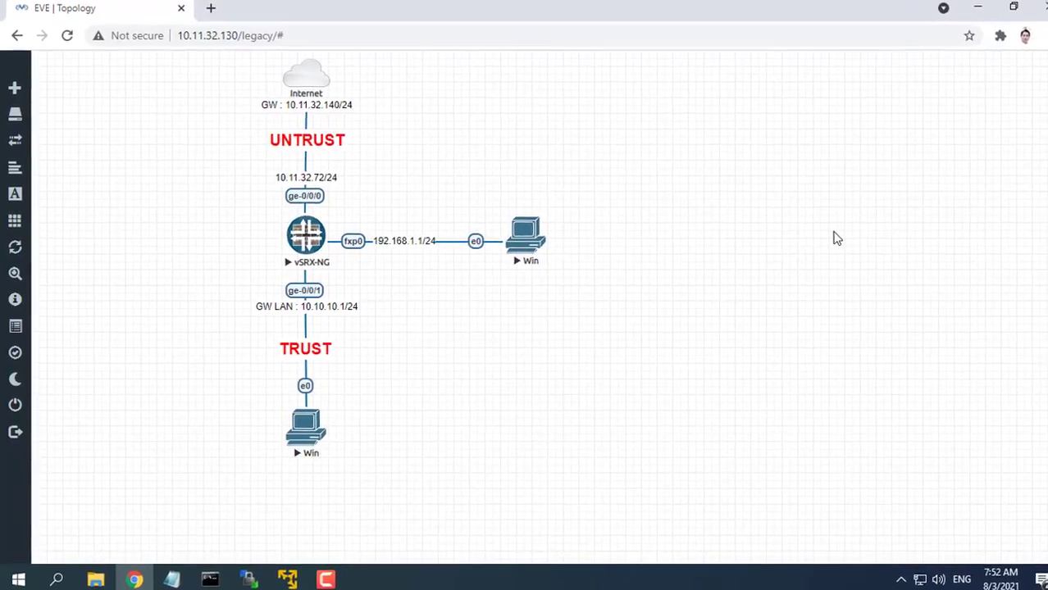
Step: Switch the EVE-NG topology view to full screen before opening the vSRX node
{"action": "key", "text": "F11"}
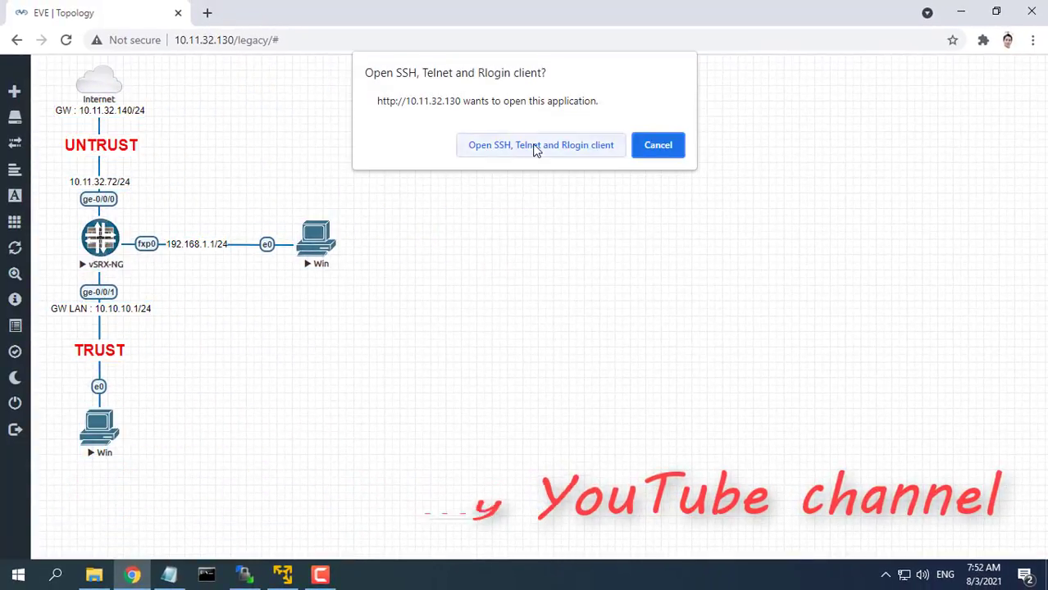
Step: Enter the Junos CLI and commit a new plain-text root password
{"action": "left_click", "coordinate": [541, 145]}
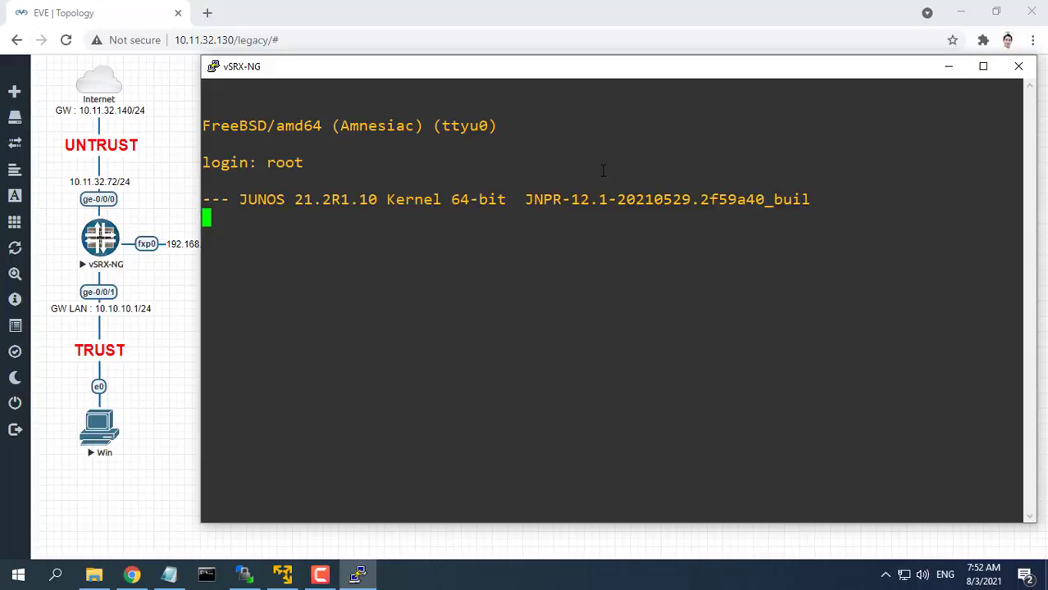
{"action": "type", "text": "cli"}
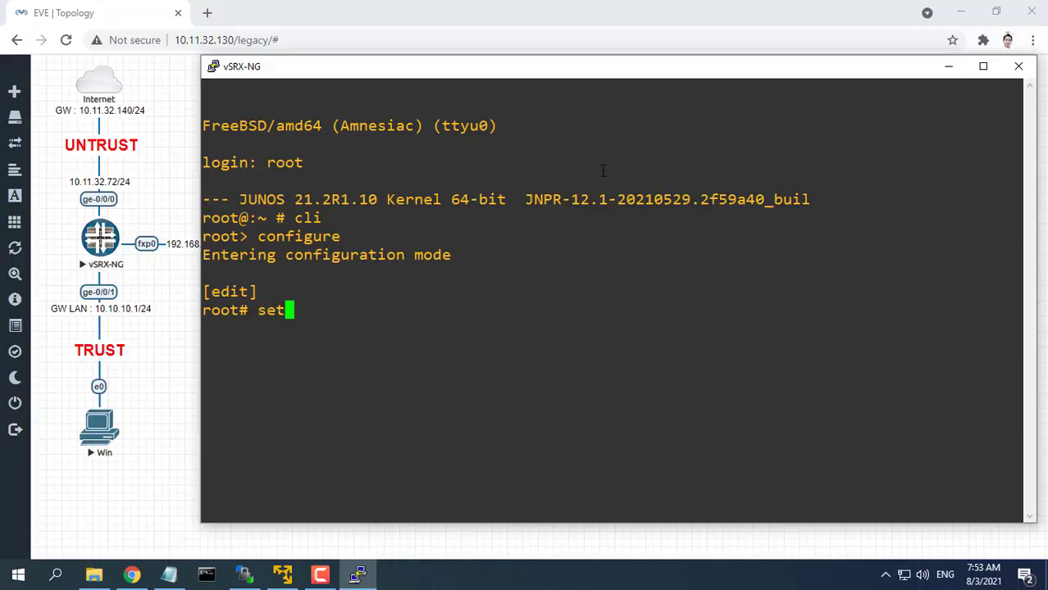
{"action": "type", "text": "system root-authentication plain-text-password"}
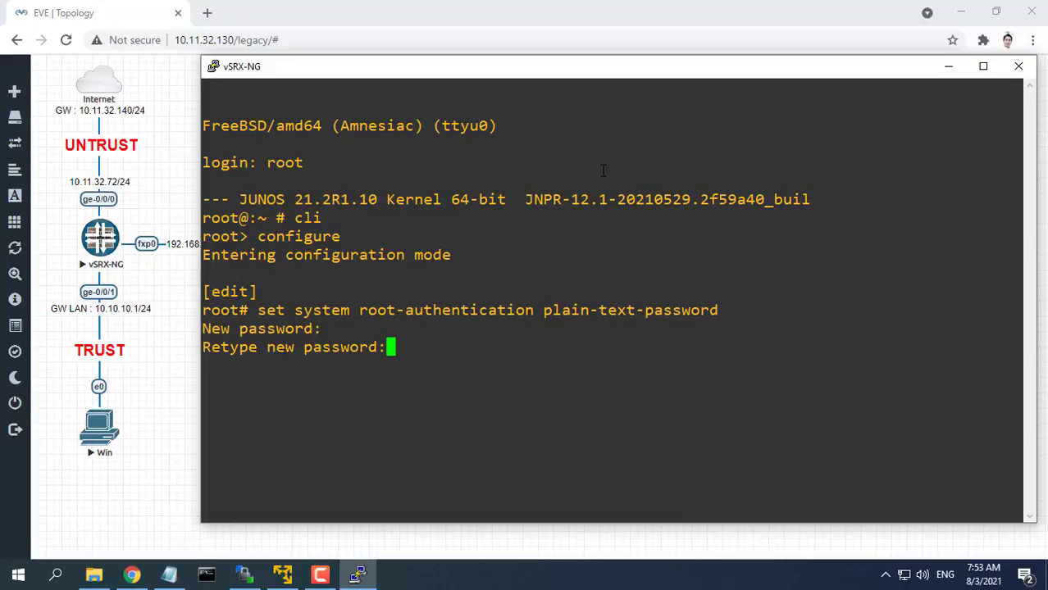
{"action": "type", "text": "commit"}
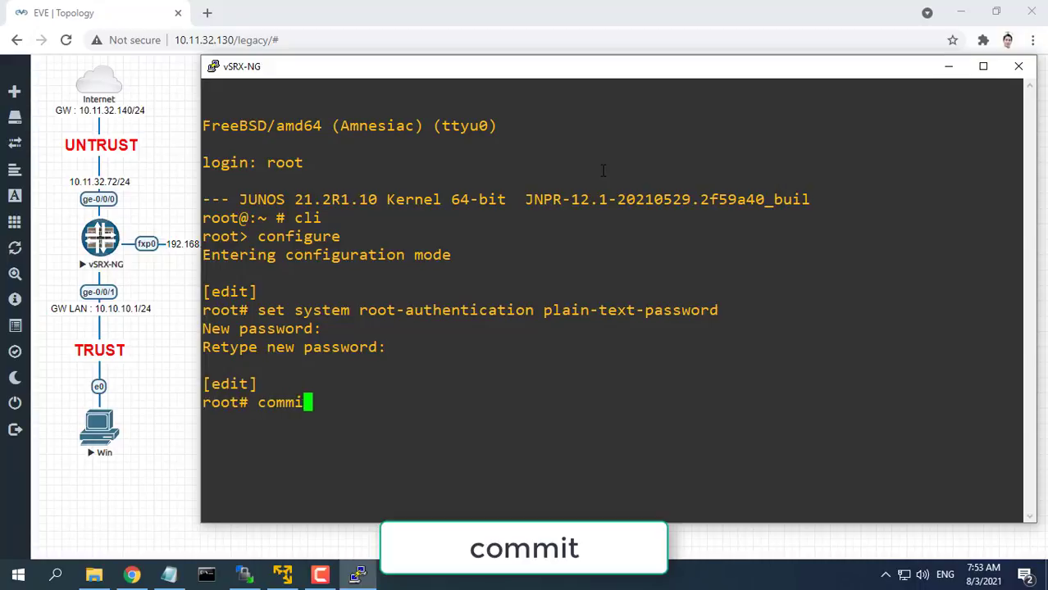
{"action": "key", "text": "enter"}
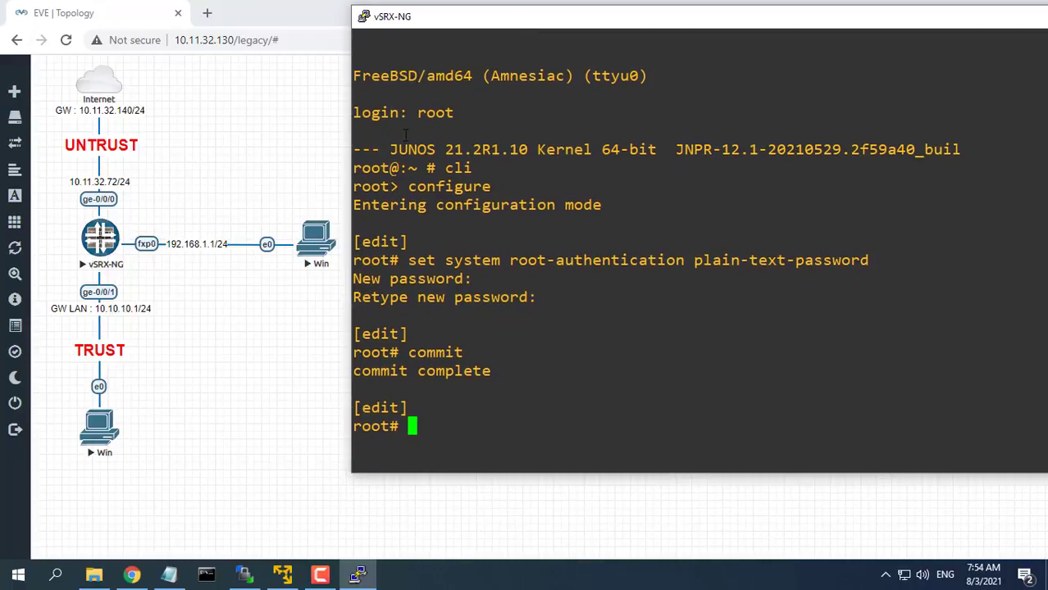
Step: Assign fxp0 unit 0 the address 192.168.1.1/24, commit, and list the interfaces
{"action": "type", "text": "set interfaces"}
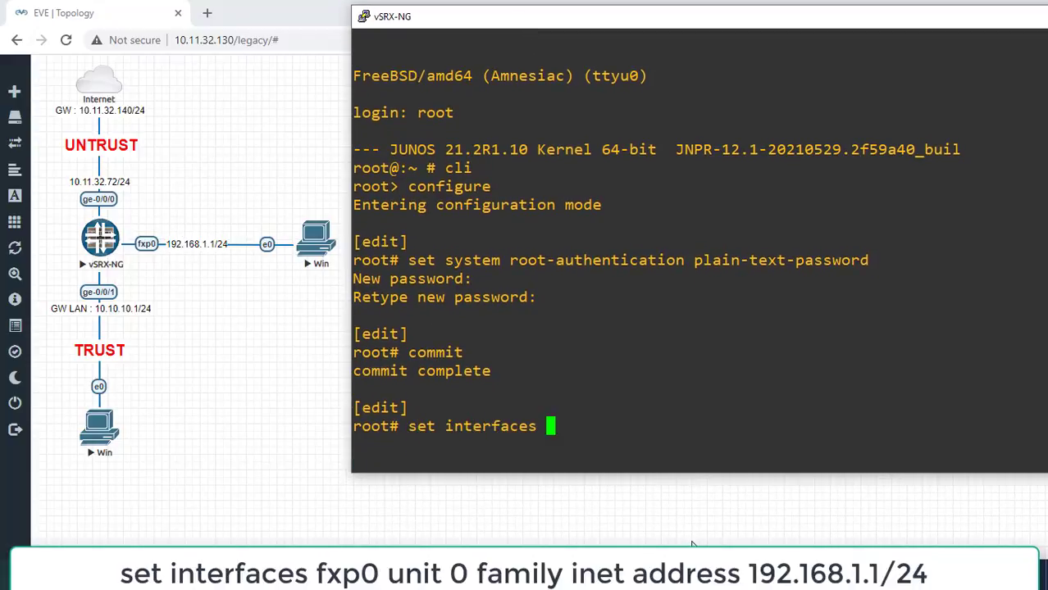
{"action": "type", "text": "fxp0 unit 0 family inet"}
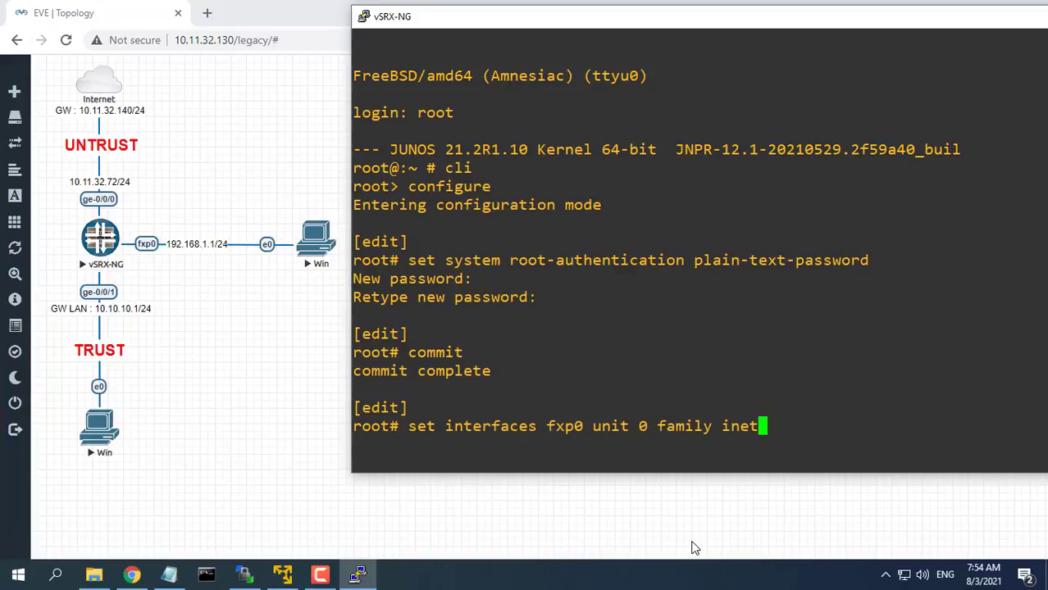
{"action": "type", "text": "address 192.168.1.1"}
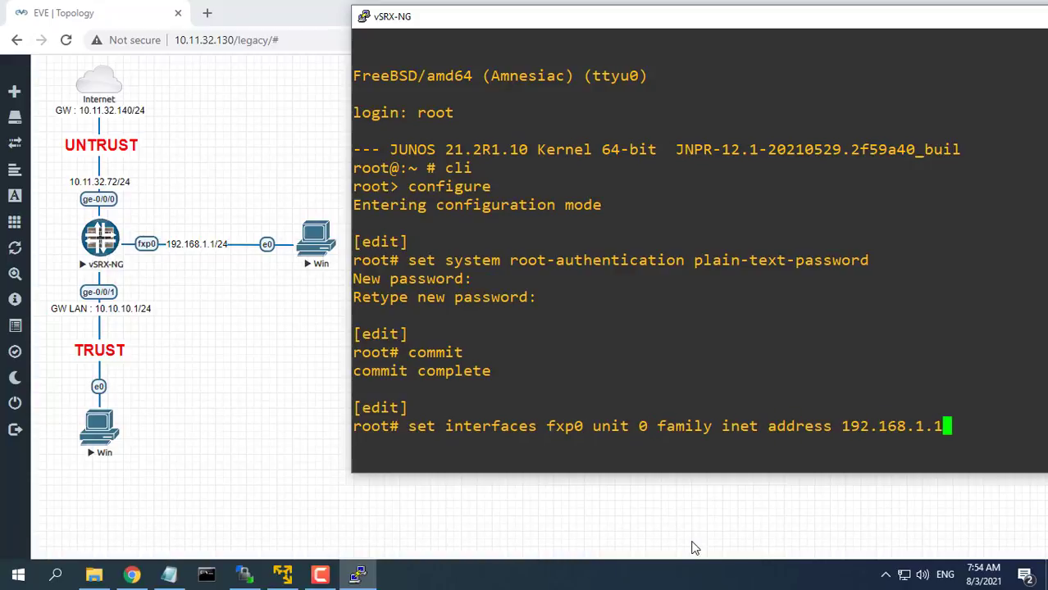
{"action": "type", "text": "commit"}
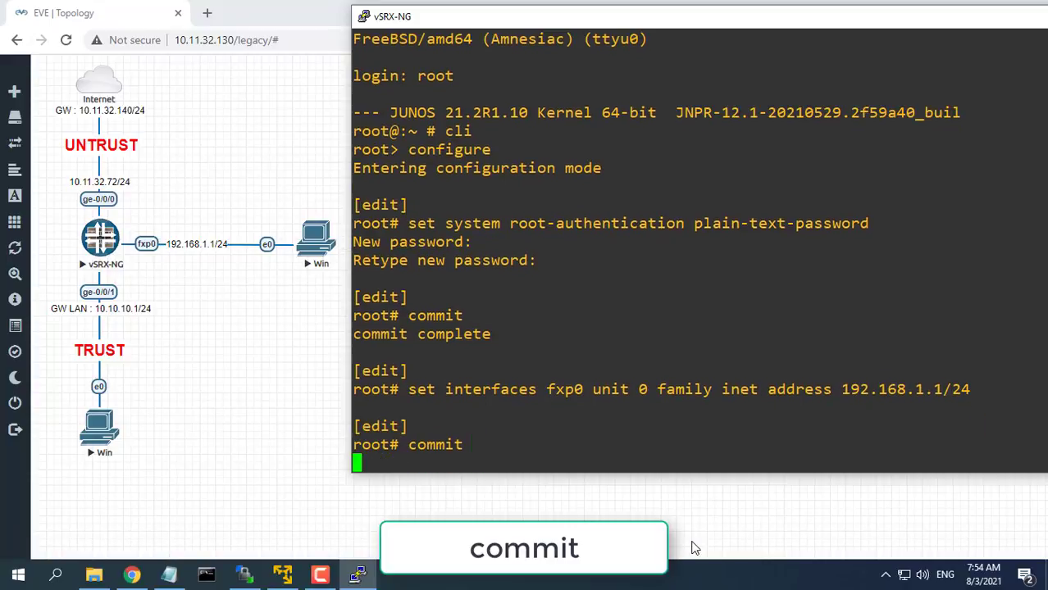
{"action": "type", "text": "show interfaces t"}
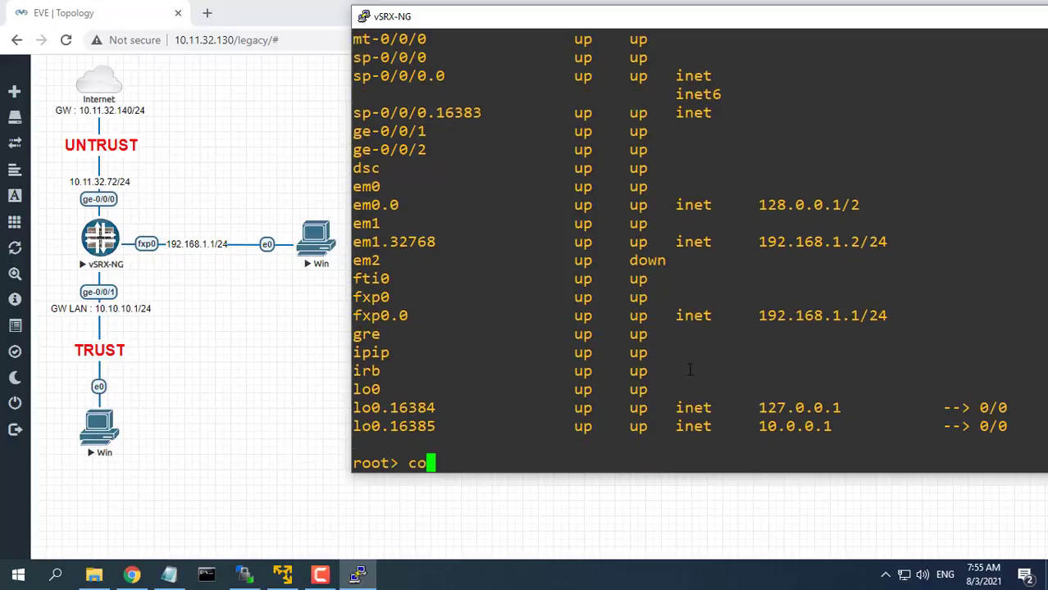
Step: Assign ge-0/0/0 10.11.32.72/24 and ge-0/0/1 10.10.10.1/24 and commit
{"action": "type", "text": "configure"}
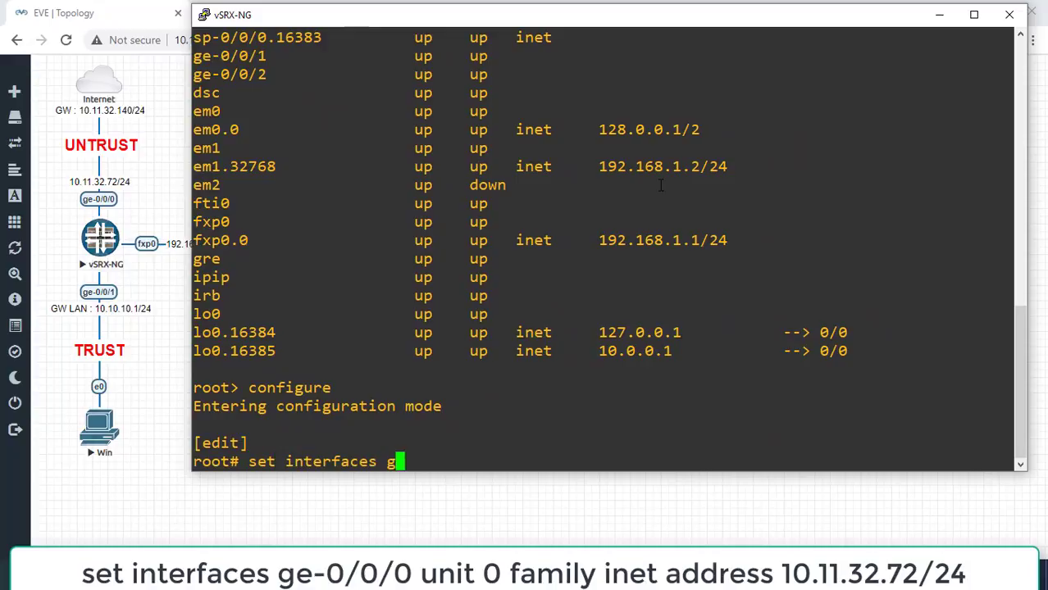
{"action": "type", "text": "e-0/0/0 unit 0 family inet address 10.11.32.72/24"}
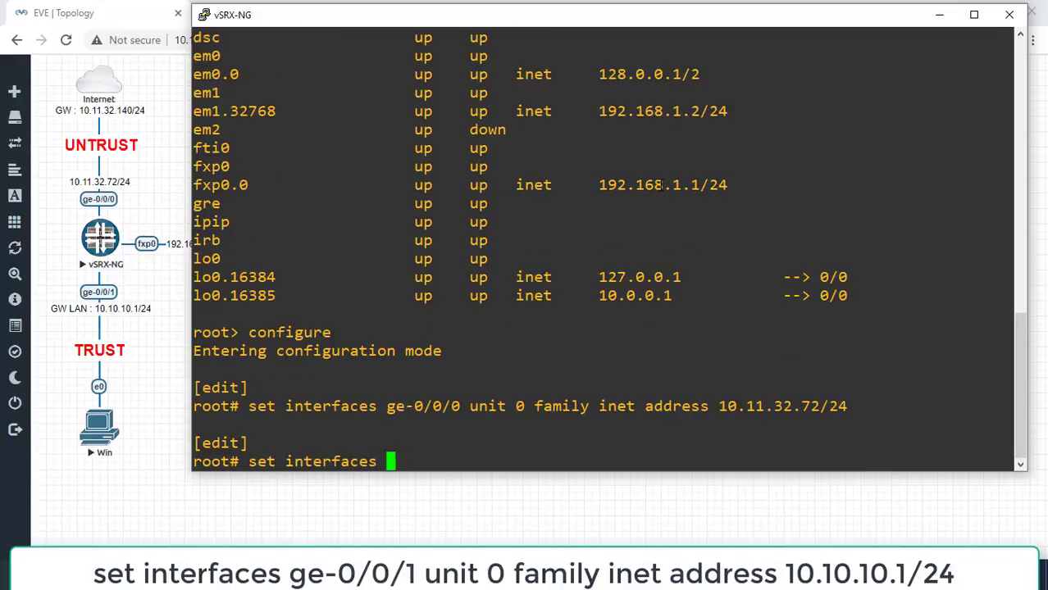
{"action": "type", "text": "ge-0/0/1 unit 0 family inet"}
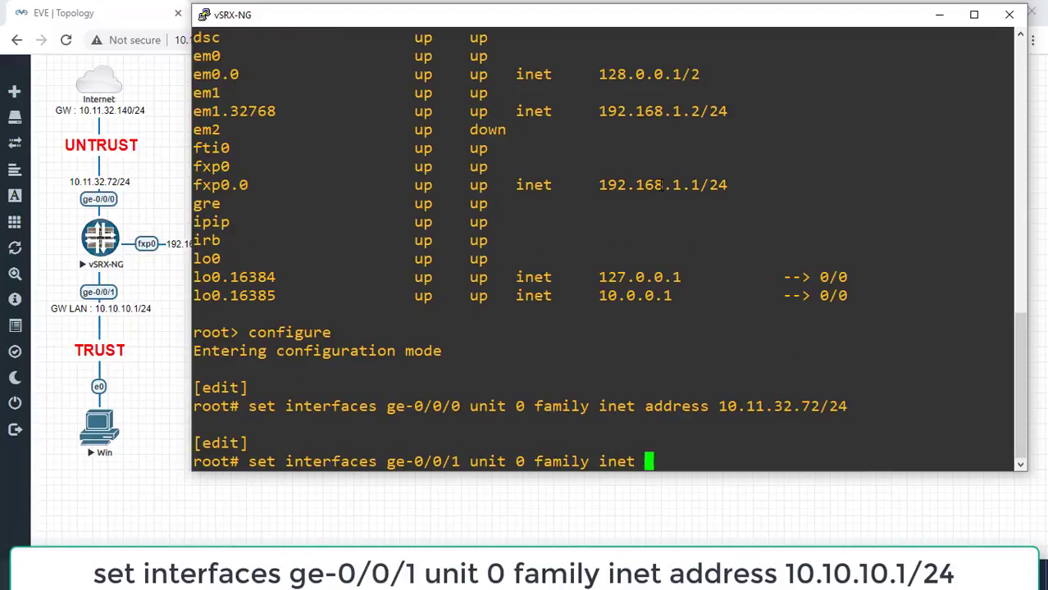
{"action": "type", "text": "address 10.10.10.1/24"}
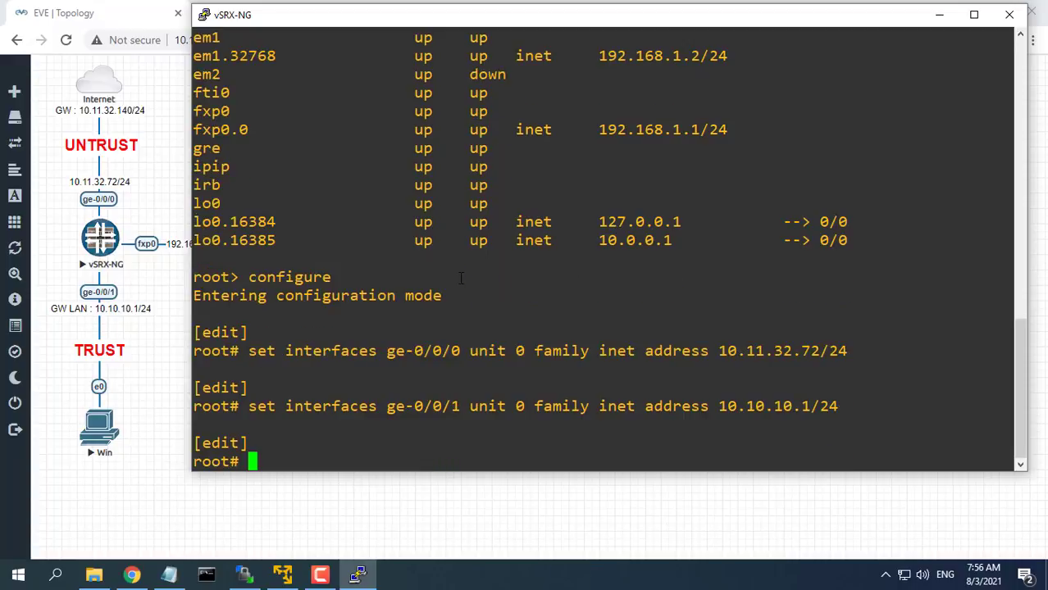
{"action": "type", "text": "commit"}
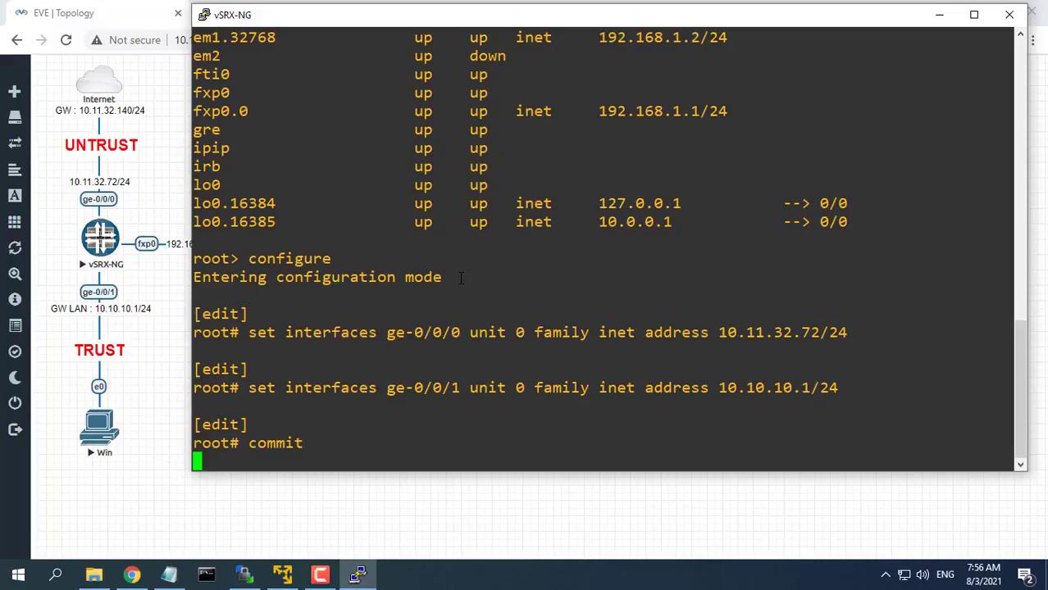
{"action": "type", "text": "c"}
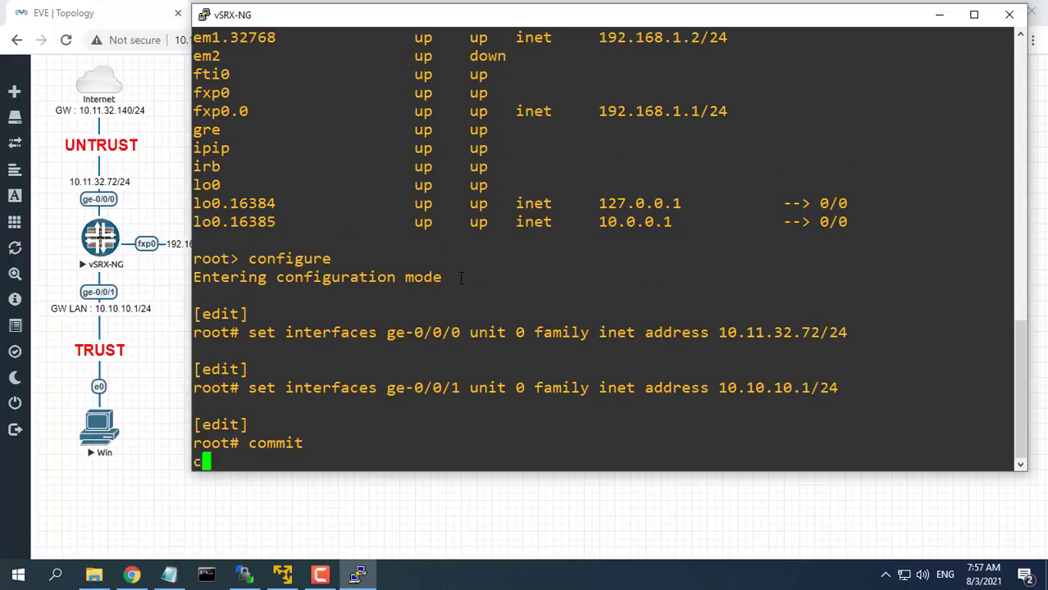
Step: Leave configuration mode and list the interfaces with show interfaces terse
{"action": "type", "text": "exit"}
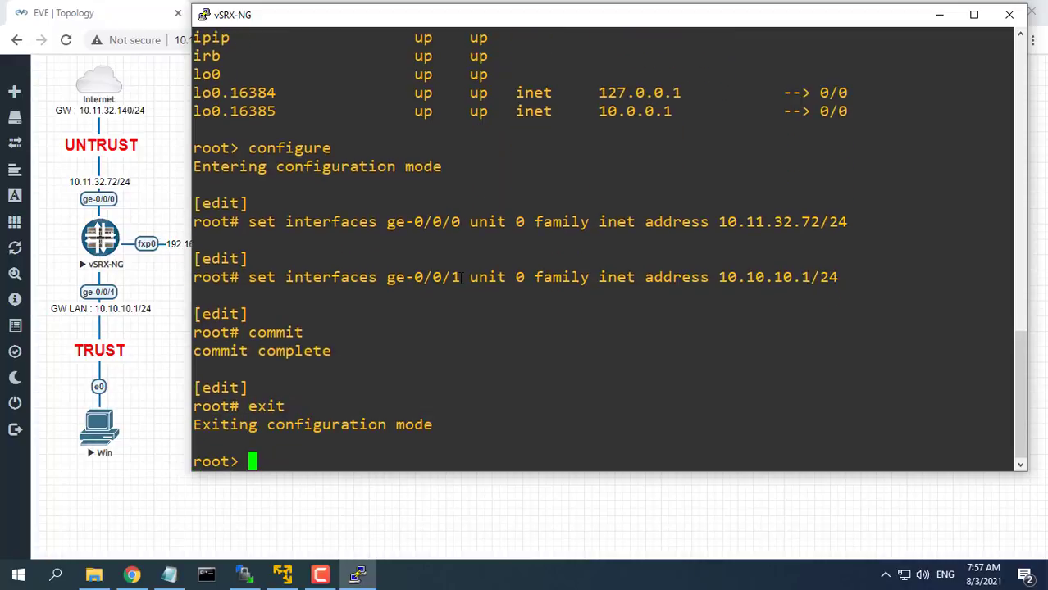
{"action": "type", "text": "show interfaces terse"}
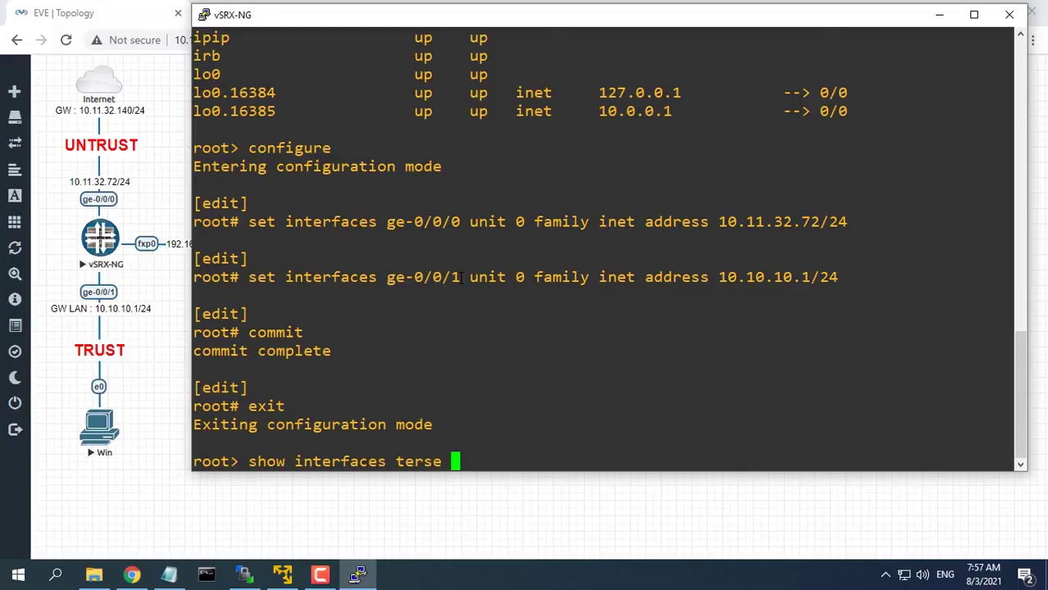
{"action": "key", "text": "enter"}
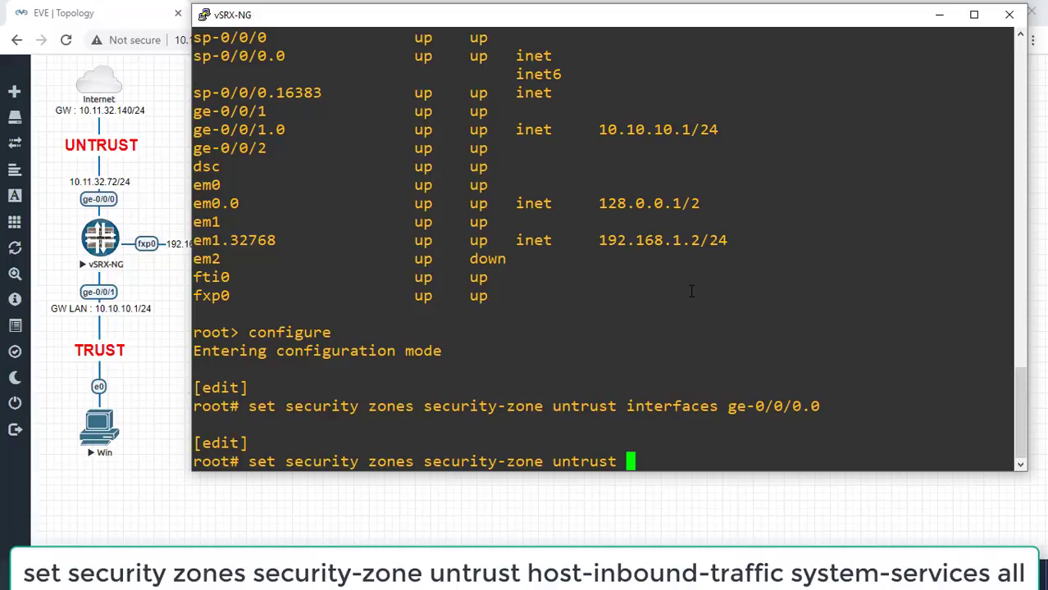
Step: Allow all host-inbound system-services and protocols on the untrust zone with ge-0/0/0.0
{"action": "type", "text": "host-inbound-traffic"}
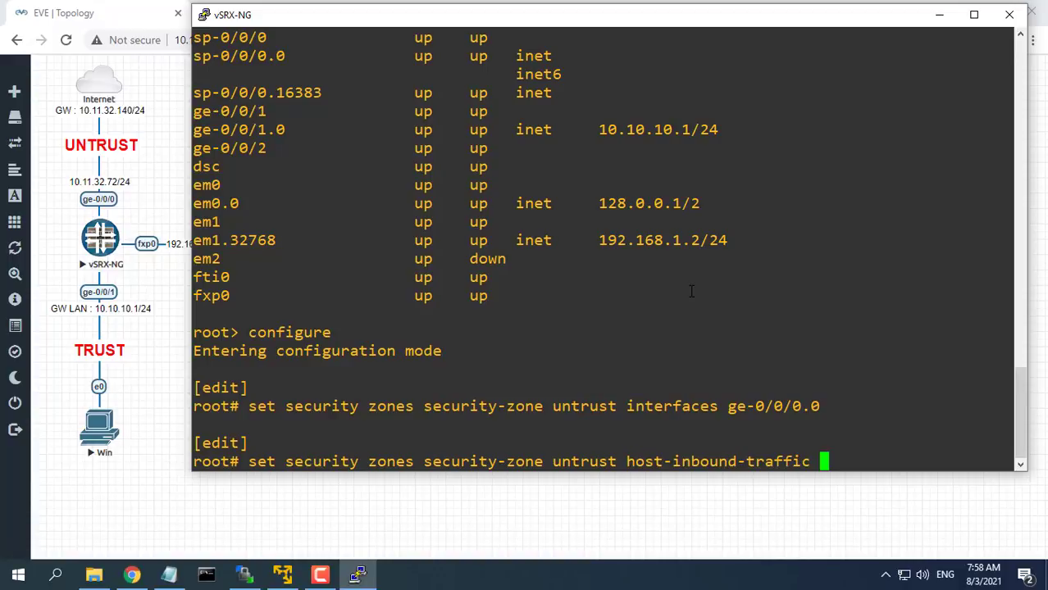
{"action": "type", "text": "system-services all"}
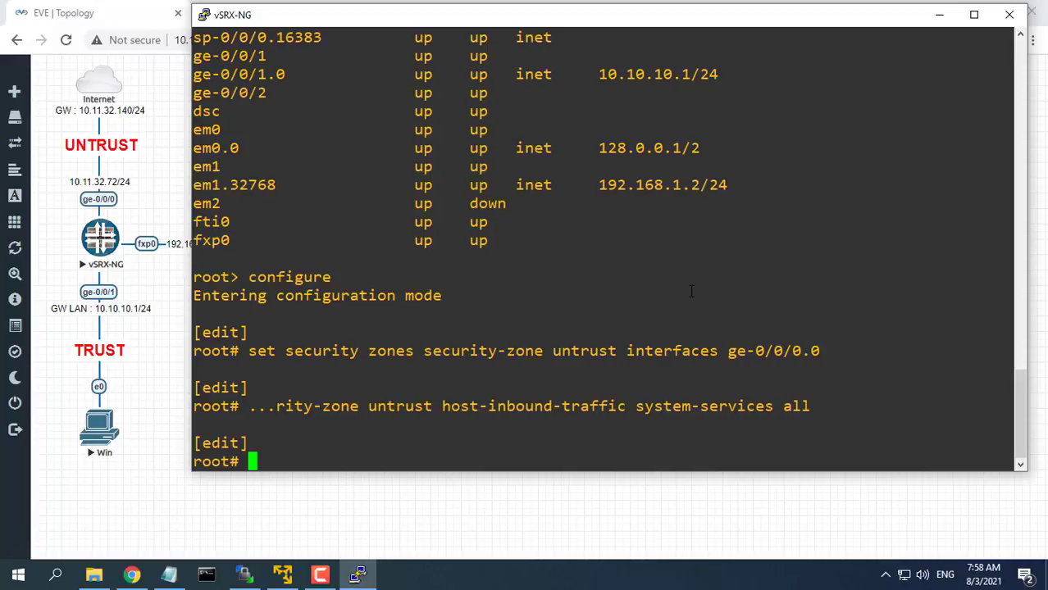
{"action": "type", "text": "set security zones security-zone untrust host-inbound-traffic s"}
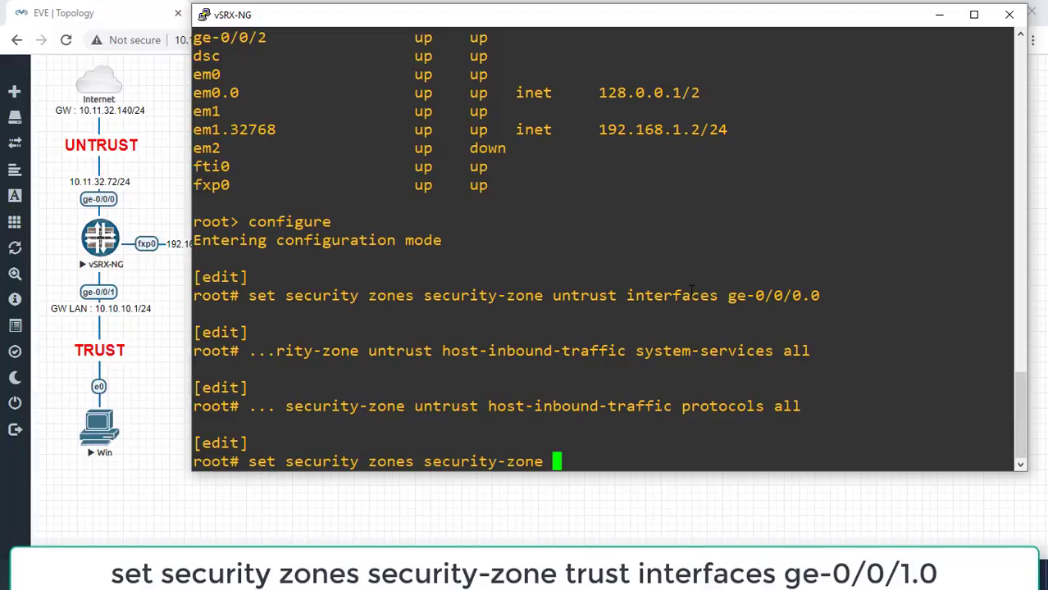
Step: Put ge-0/0/1.0 in the trust zone allowing all host-inbound traffic, and commit
{"action": "type", "text": "trust interfaces"}
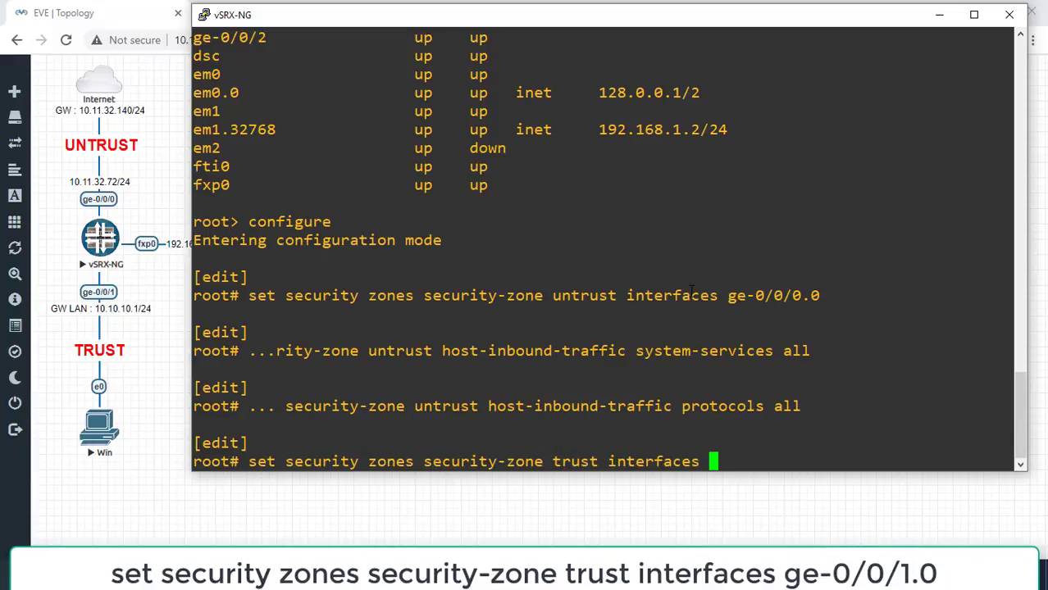
{"action": "type", "text": "ge-0/0/1.0"}
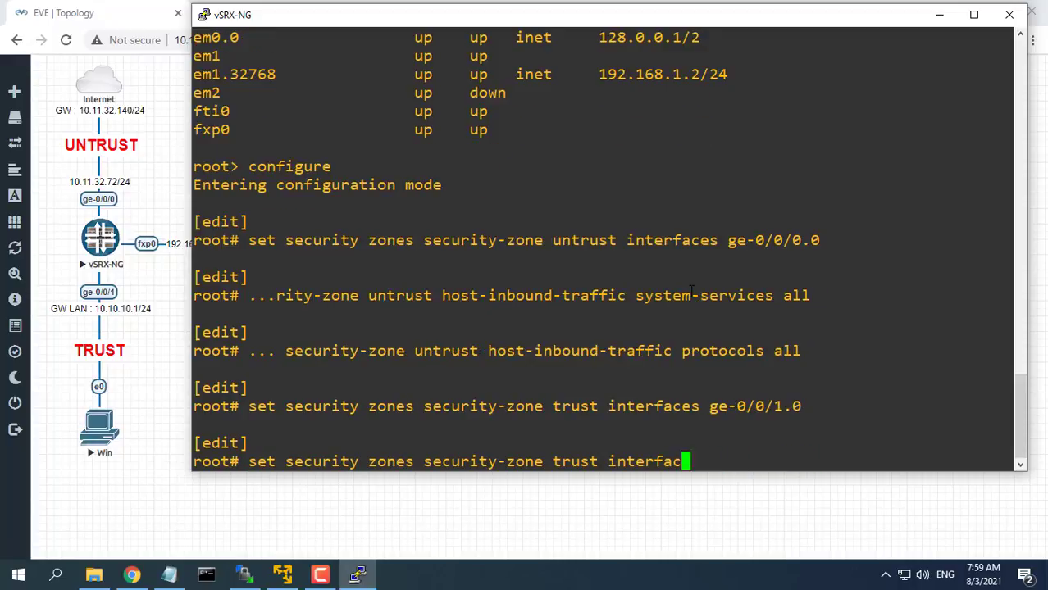
{"action": "type", "text": "host-inbound-traffic"}
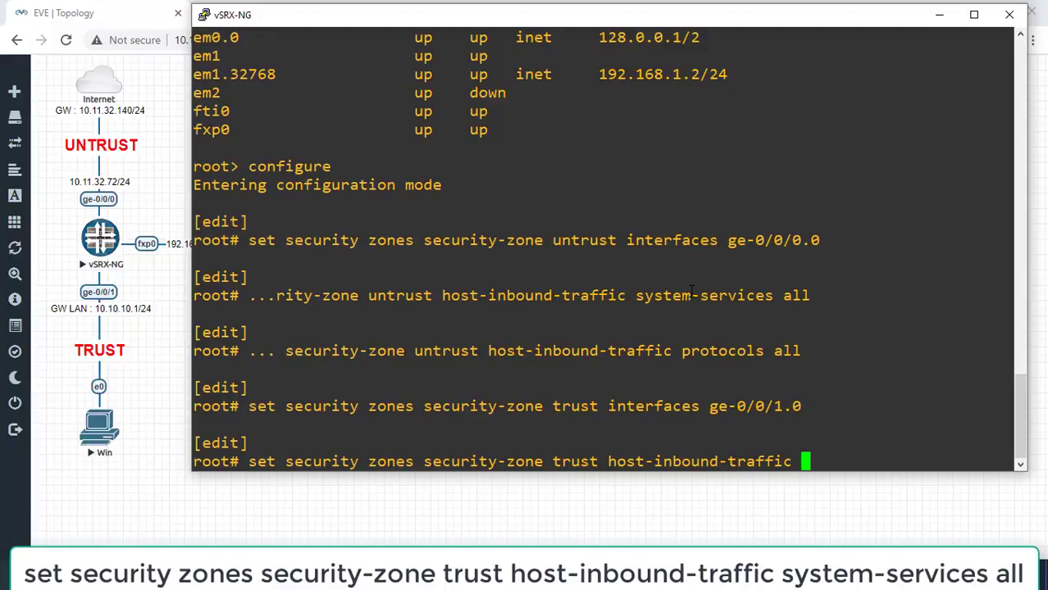
{"action": "type", "text": "system-services all"}
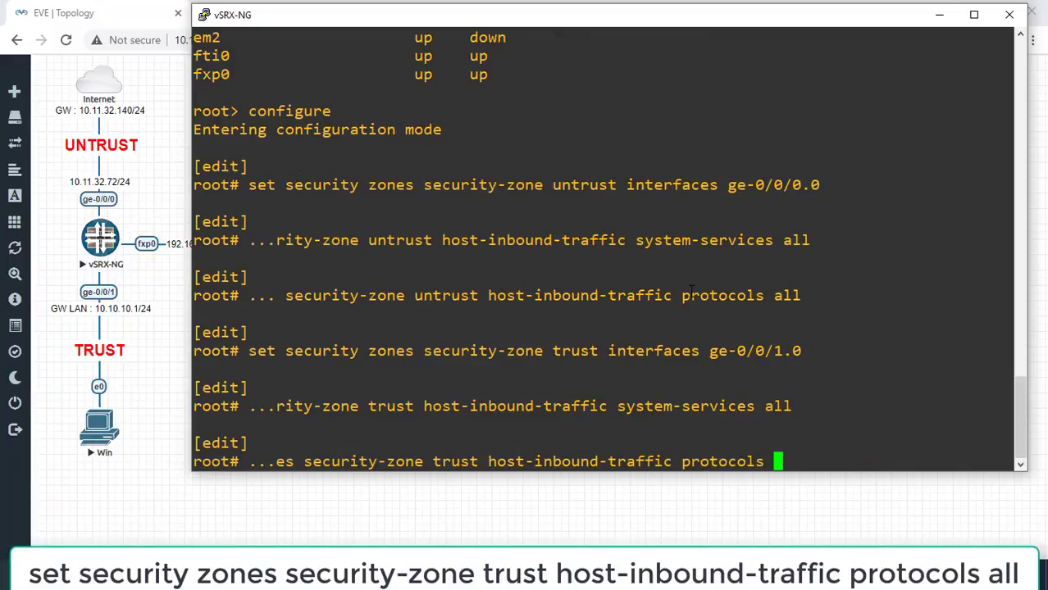
{"action": "type", "text": "commit"}
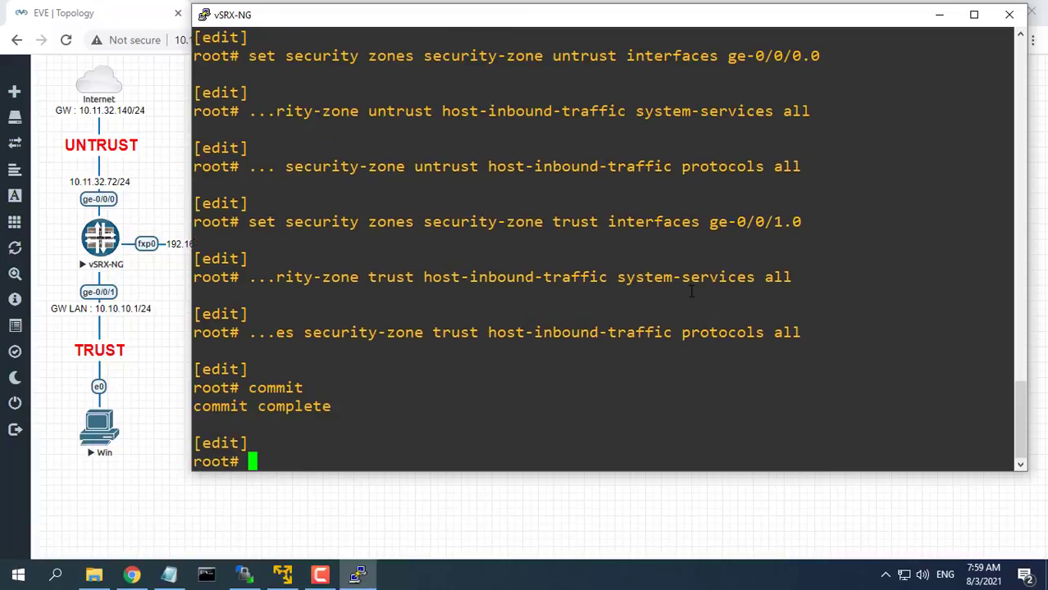
Step: Create the lan-to-internet policy from trust to untrust matching any source and destination
{"action": "type", "text": "edit security policies"}
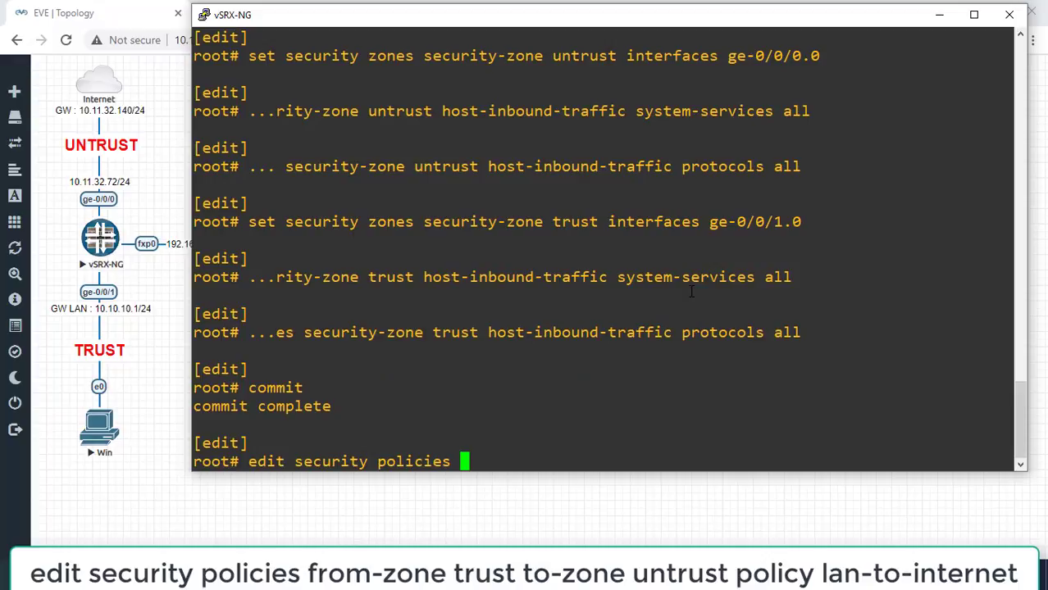
{"action": "type", "text": "from-zone trust to-zone untru"}
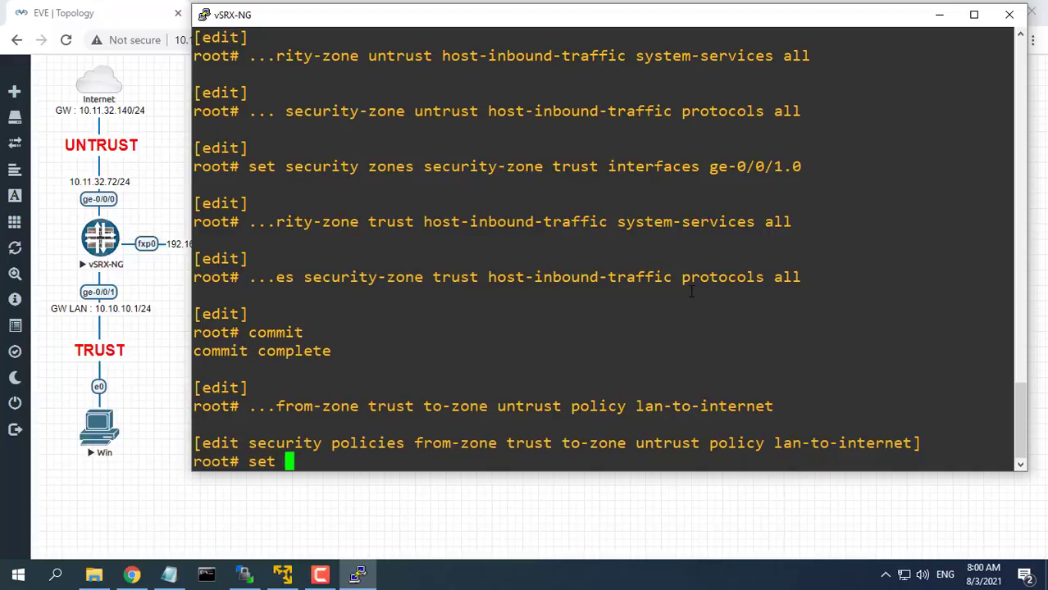
{"action": "type", "text": "match source-address any"}
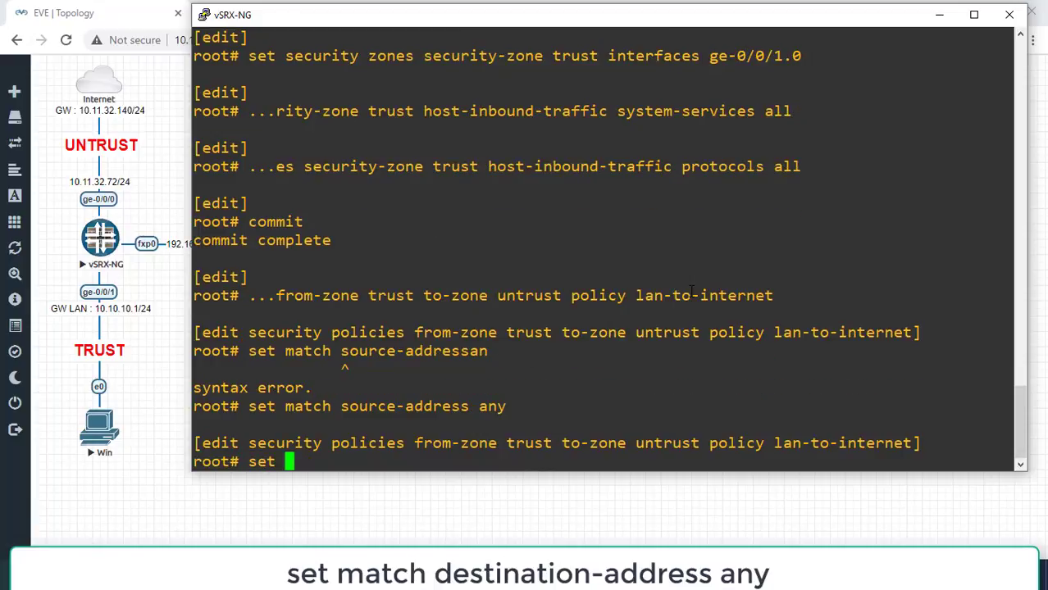
{"action": "type", "text": "match destination-address any"}
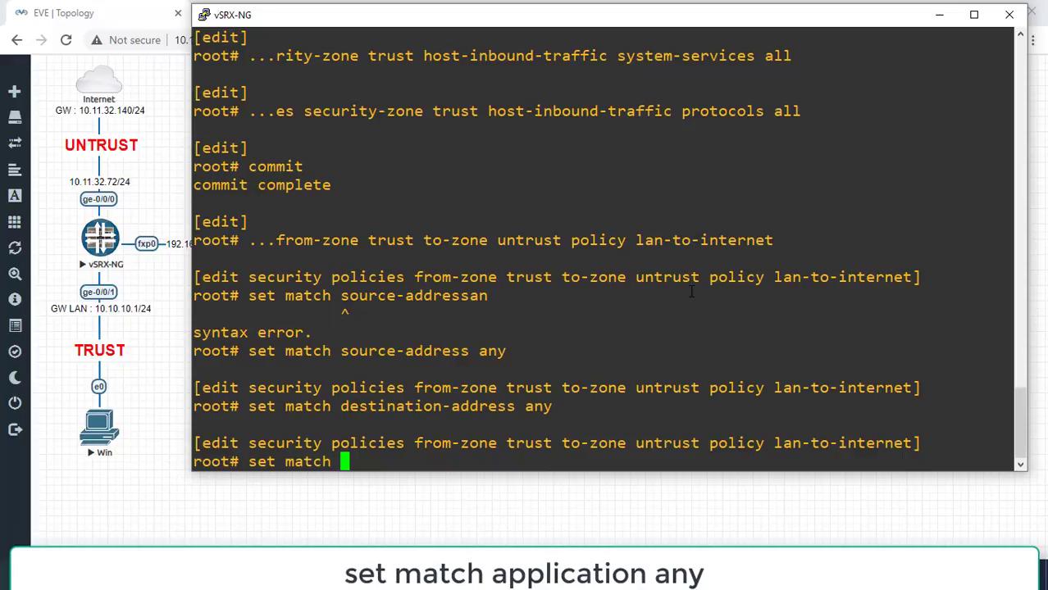
Step: Match any application, permit, commit, and begin the untrust-to-trust policy
{"action": "type", "text": "appli"}
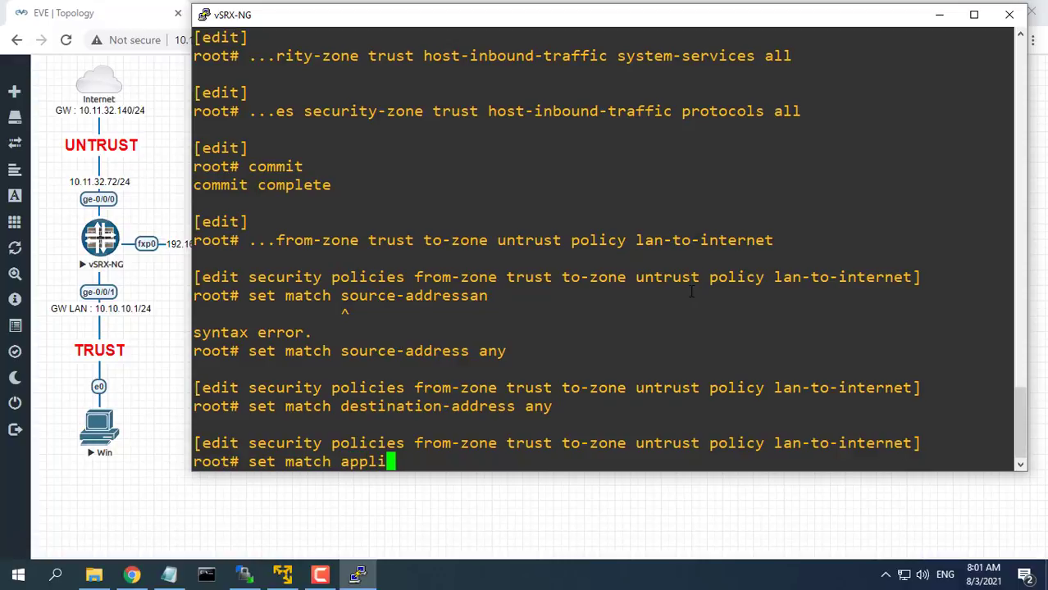
{"action": "type", "text": "cation any"}
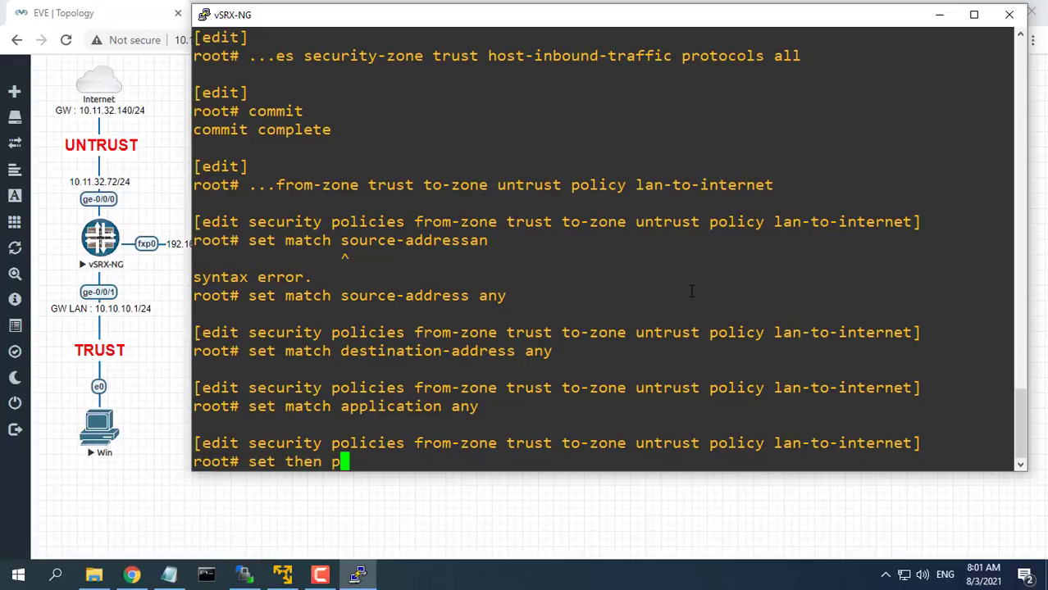
{"action": "type", "text": "exit"}
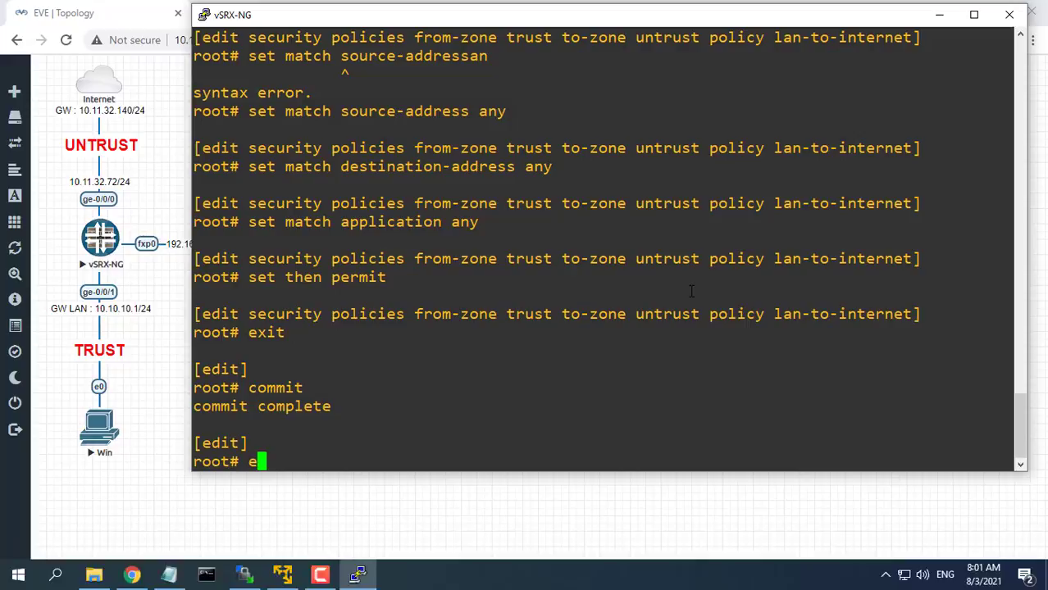
{"action": "type", "text": "dit security policies from-zone"}
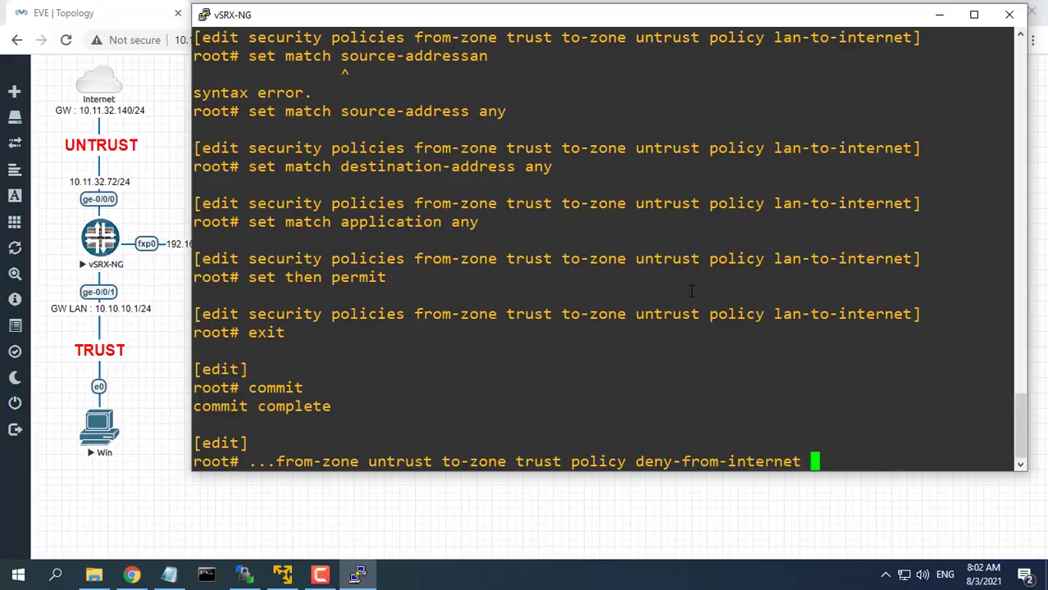
Step: Give deny-from-internet match any source, destination and application with permit, and commit
{"action": "type", "text": "set ma"}
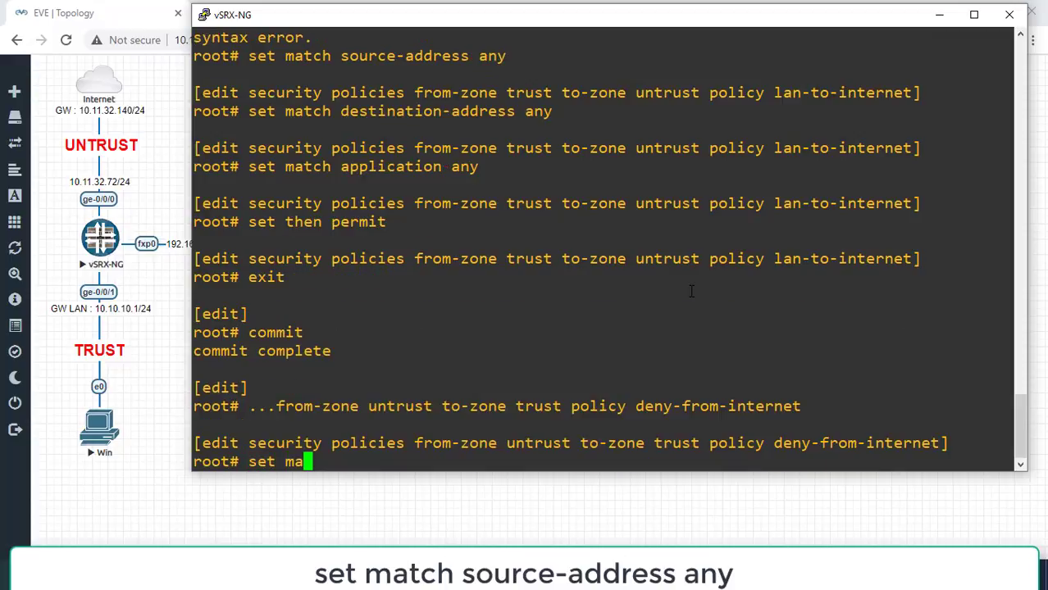
{"action": "type", "text": "tch"}
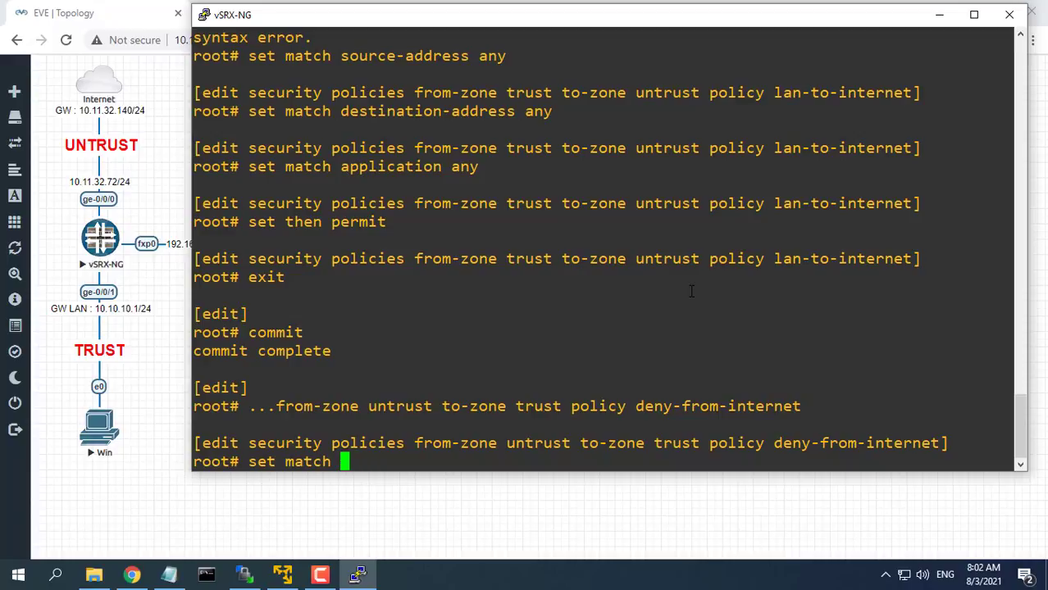
{"action": "type", "text": "source-address"}
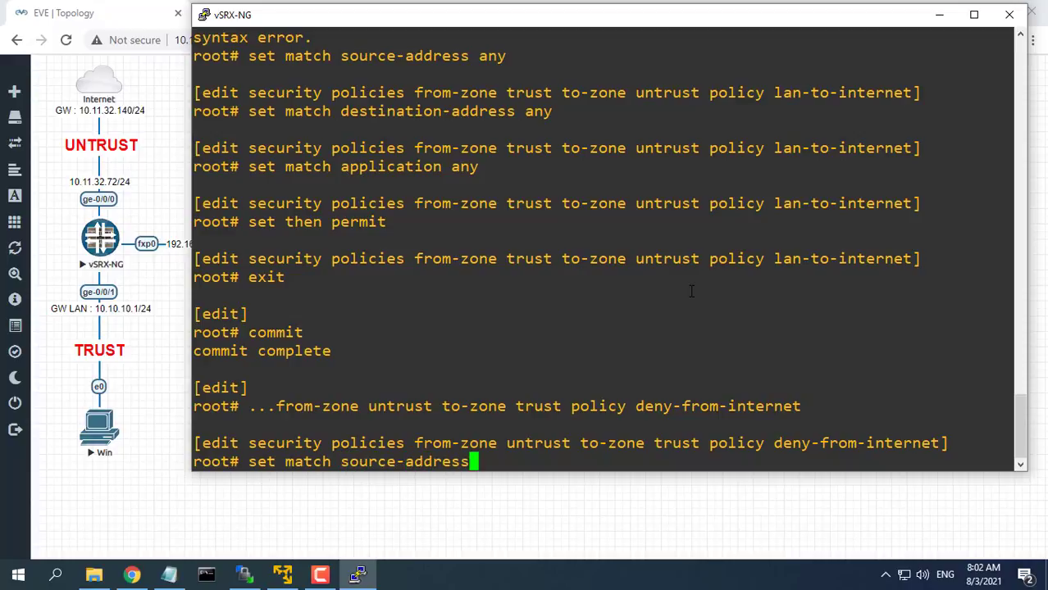
{"action": "type", "text": "any"}
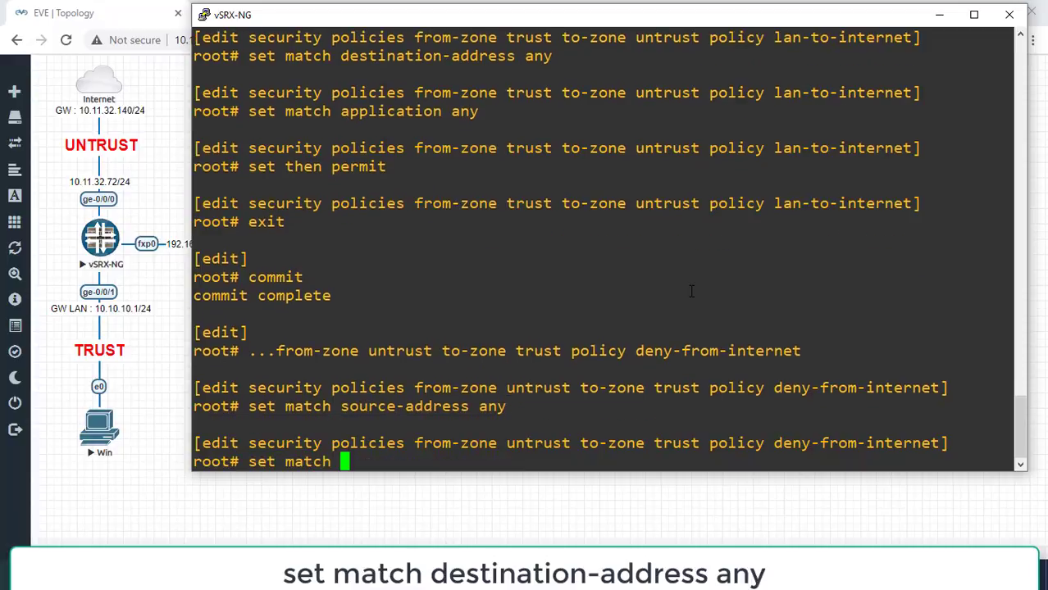
{"action": "type", "text": "destination-address any"}
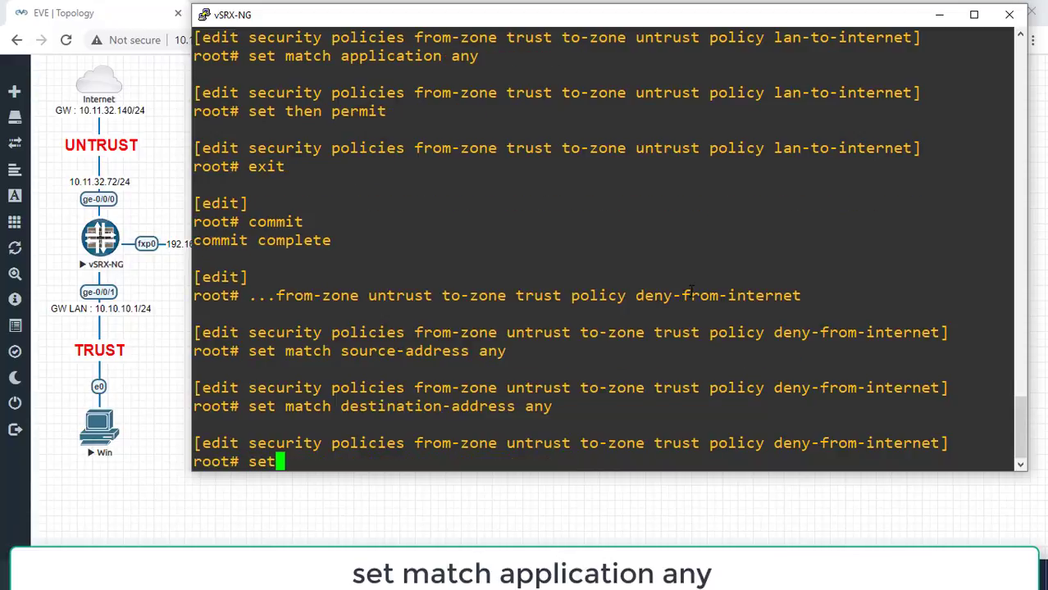
{"action": "type", "text": "match application any"}
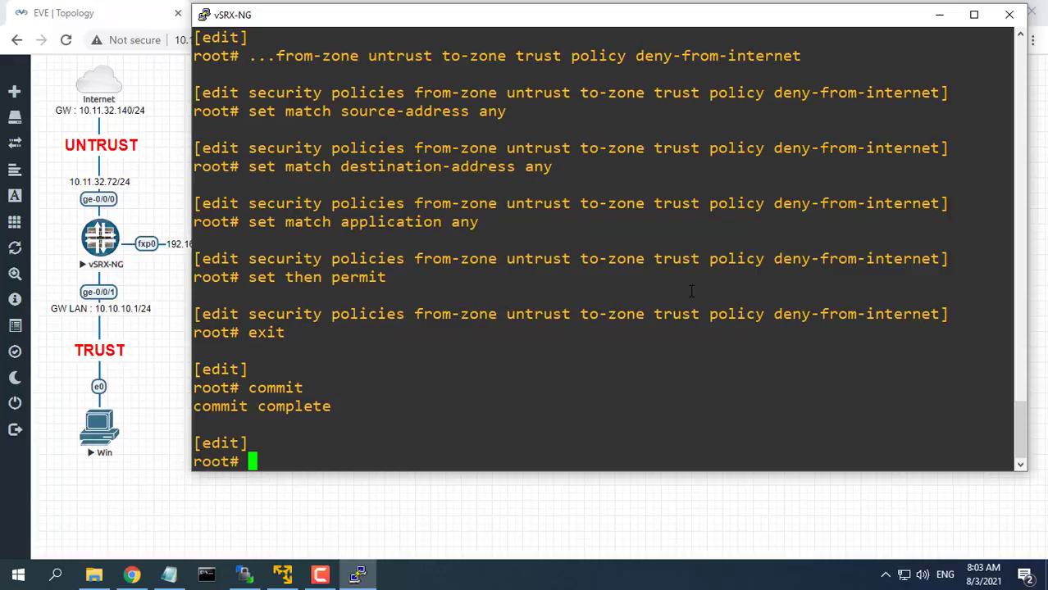
{"action": "type", "text": "run show"}
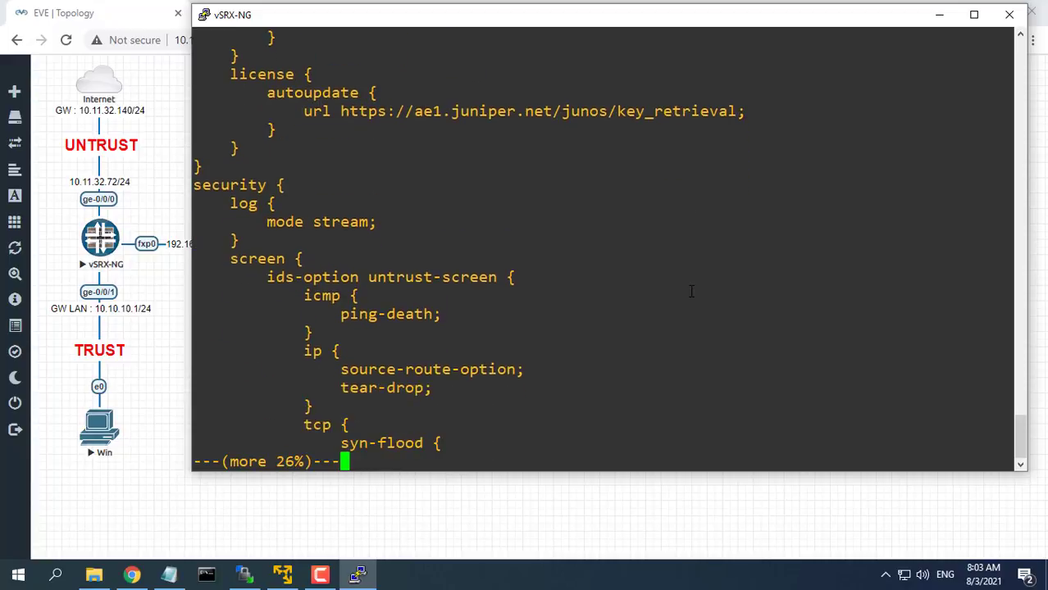
Step: Page through the running configuration, highlighting the untrust-to-trust policy and trust zone
{"action": "key", "text": "space"}
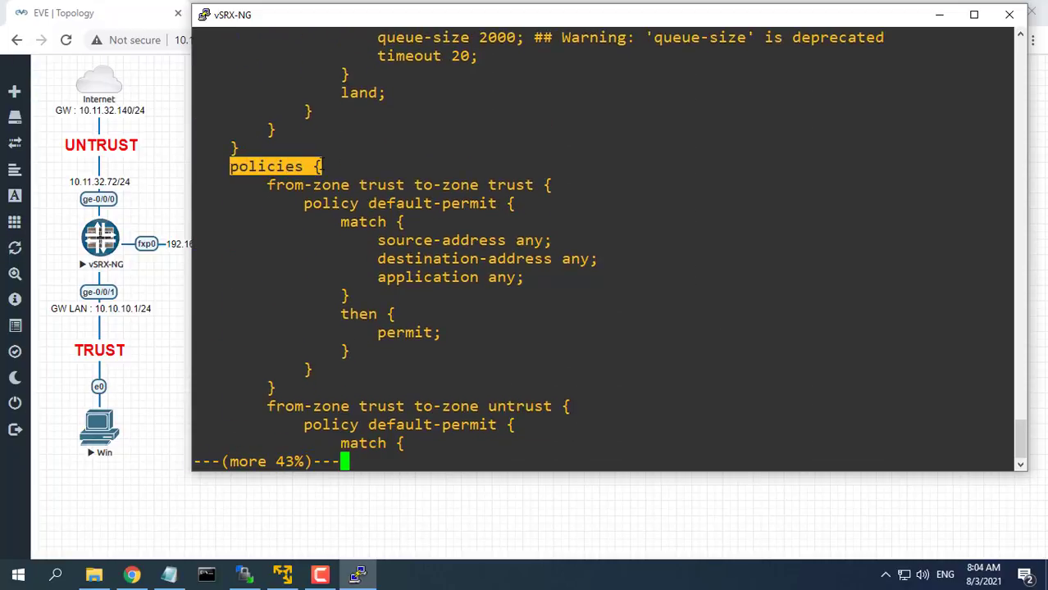
{"action": "left_click_drag", "start_coordinate": [267, 183], "coordinate": [544, 380]}
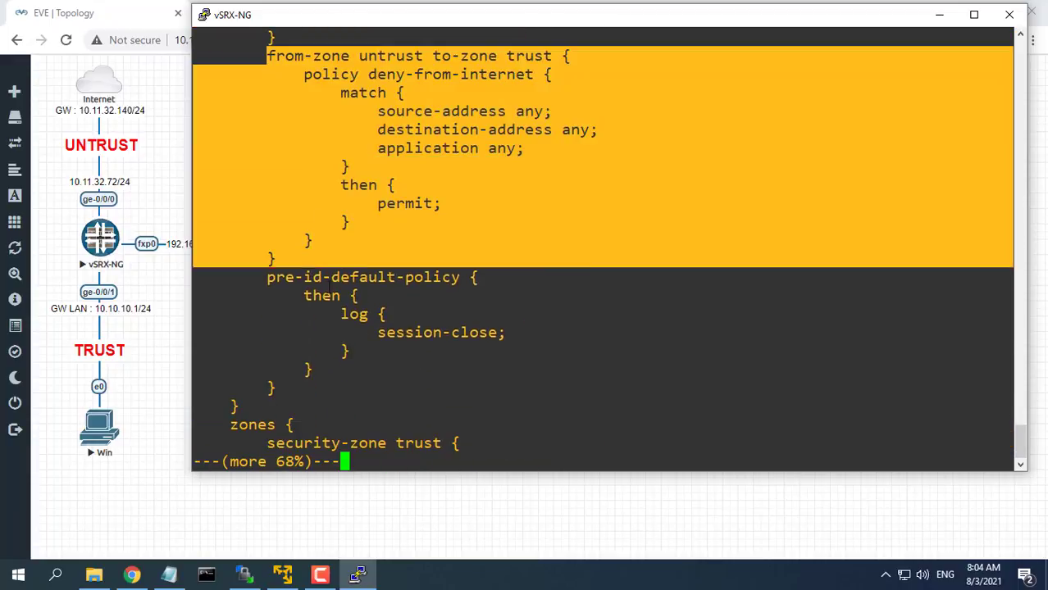
{"action": "key", "text": "space"}
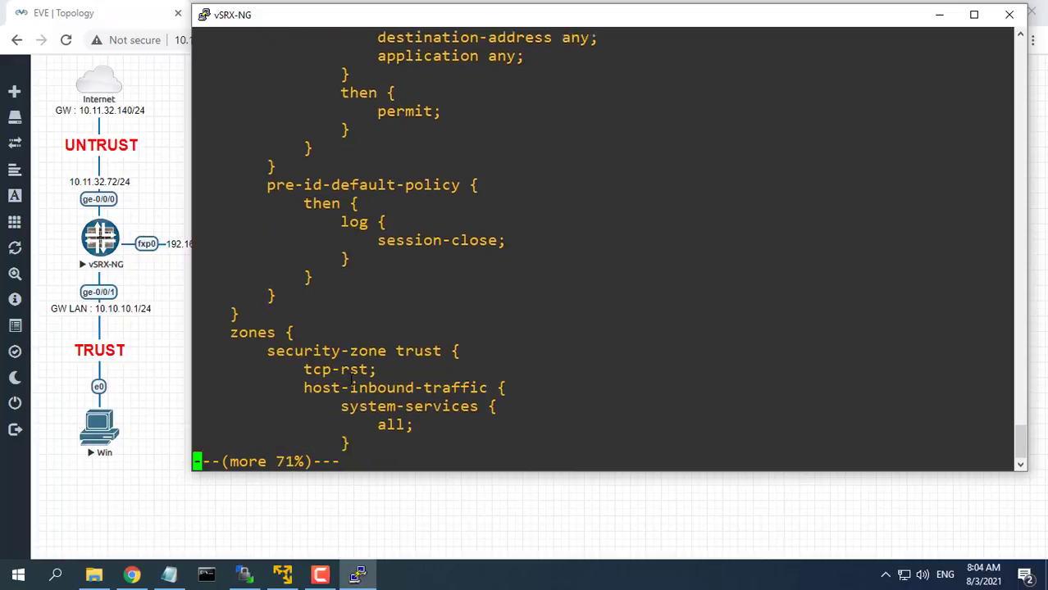
{"action": "key", "text": "space"}
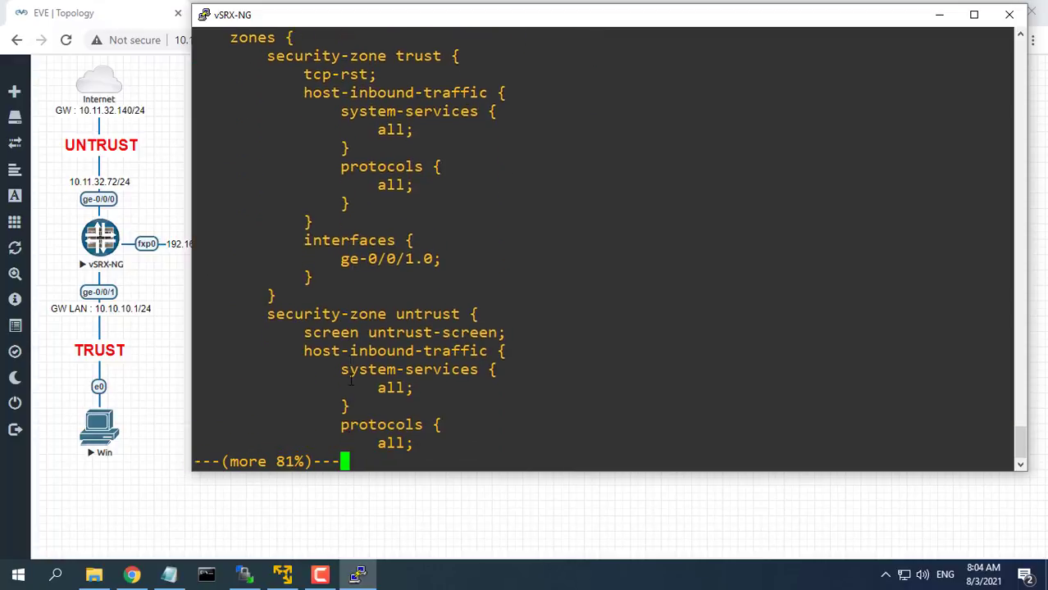
{"action": "left_click_drag", "start_coordinate": [267, 56], "coordinate": [407, 278]}
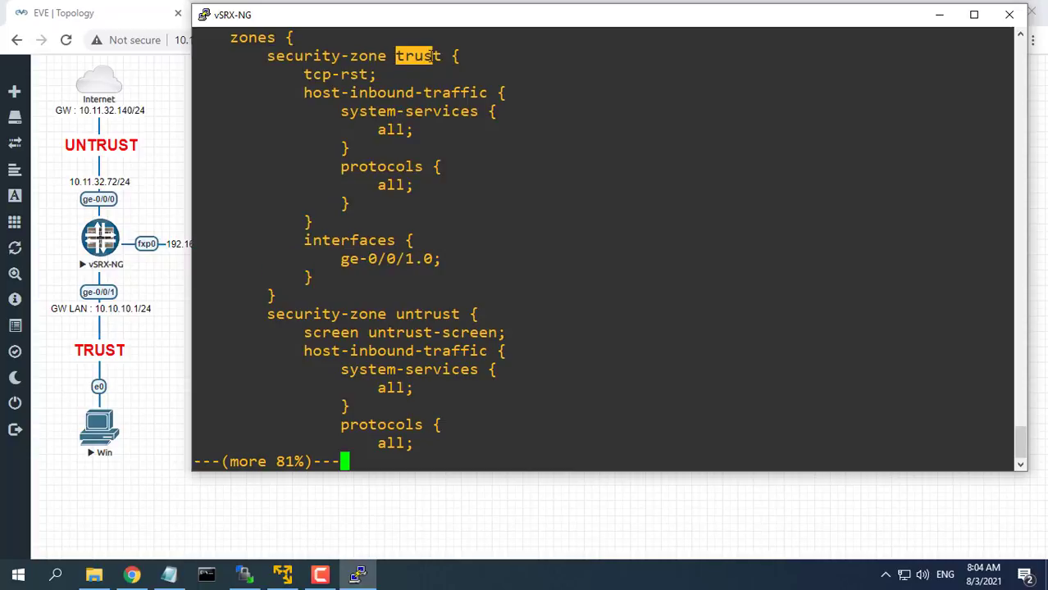
{"action": "scroll", "scroll_direction": "down", "scroll_amount": 3}
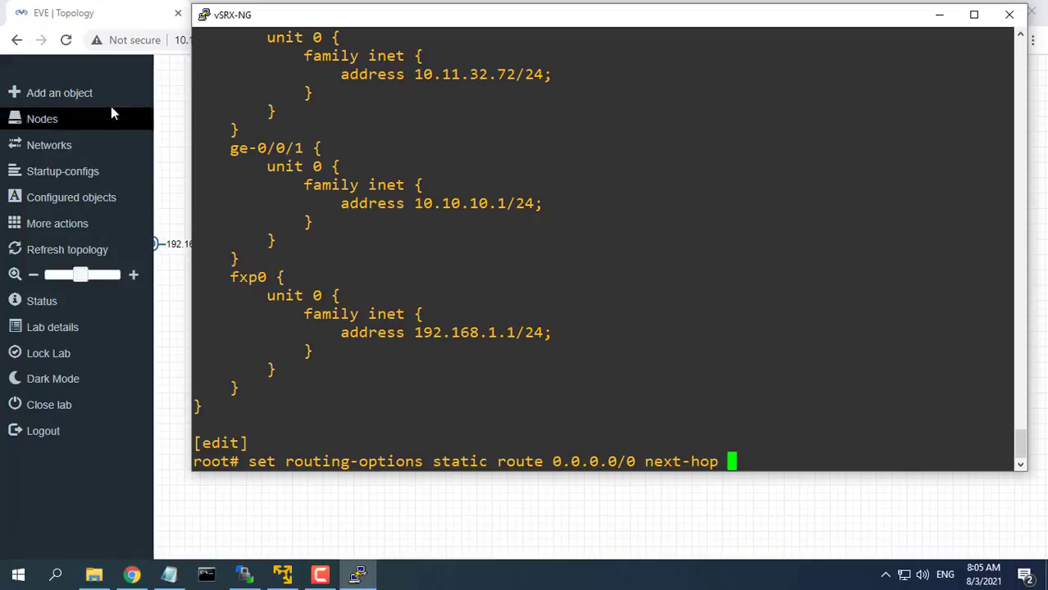
Step: Commit the default route 0.0.0.0/0 with next-hop 10.11.32.140
{"action": "type", "text": "10.11.32.140"}
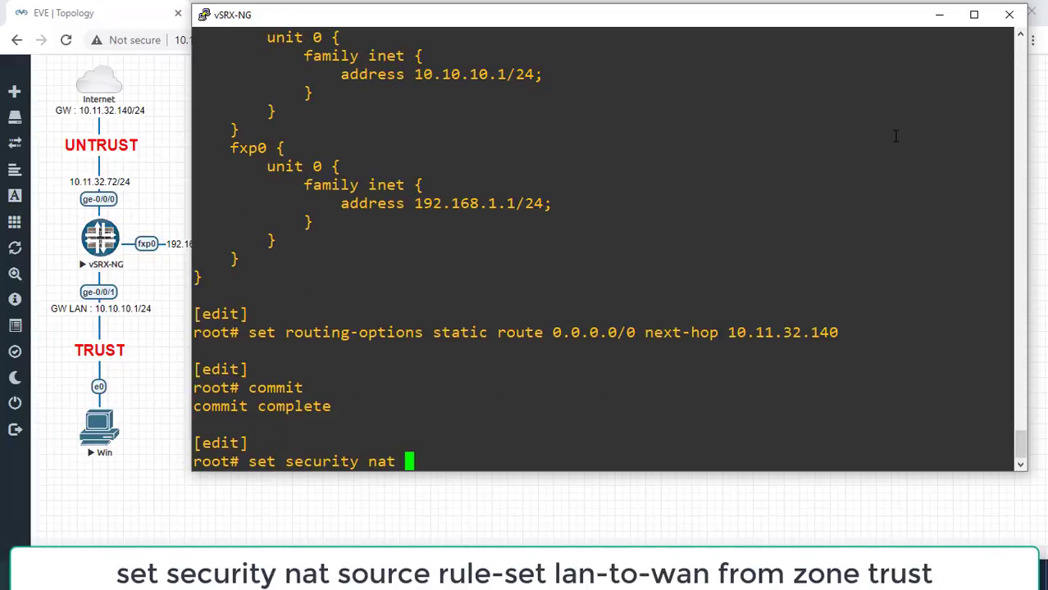
Step: Create source NAT rule-set lan-to-wan from zone trust to zone untrust
{"action": "type", "text": "source rule-set"}
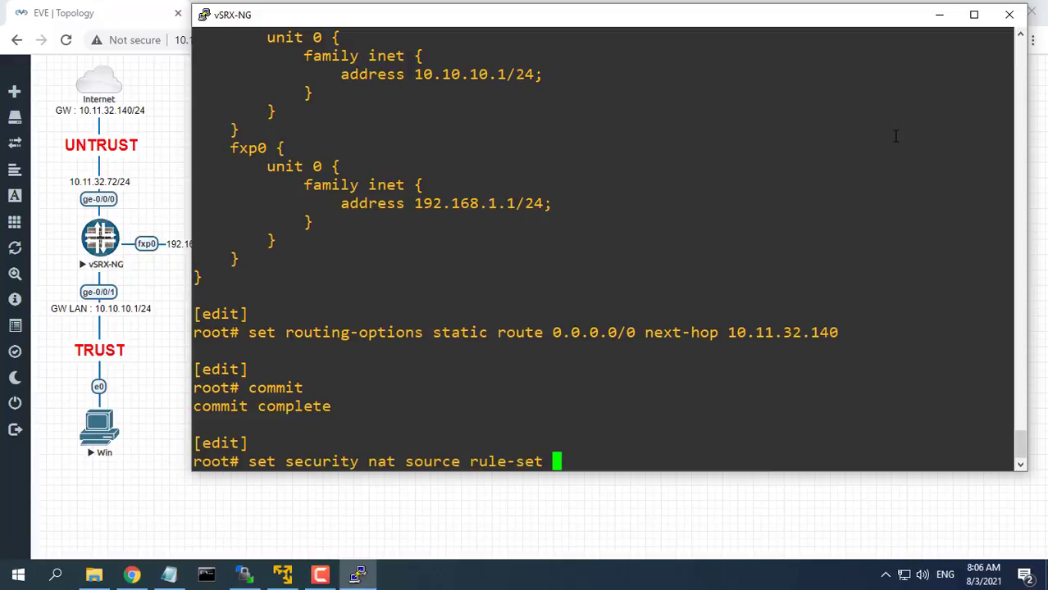
{"action": "type", "text": "lan-to-wan from zone trust"}
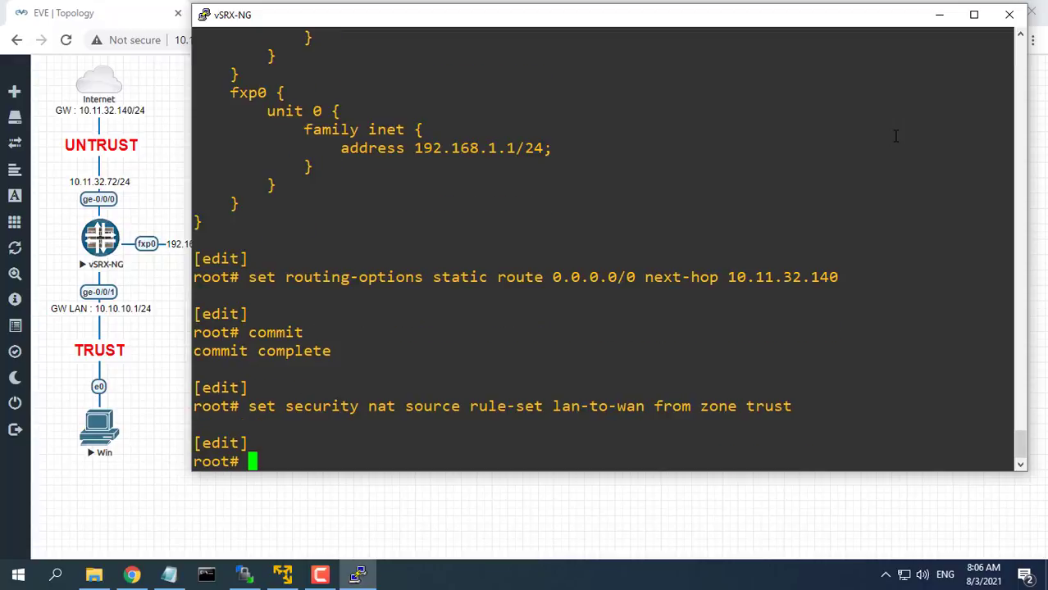
{"action": "type", "text": "set security nat source rule-set lan-to-wan from zone trust"}
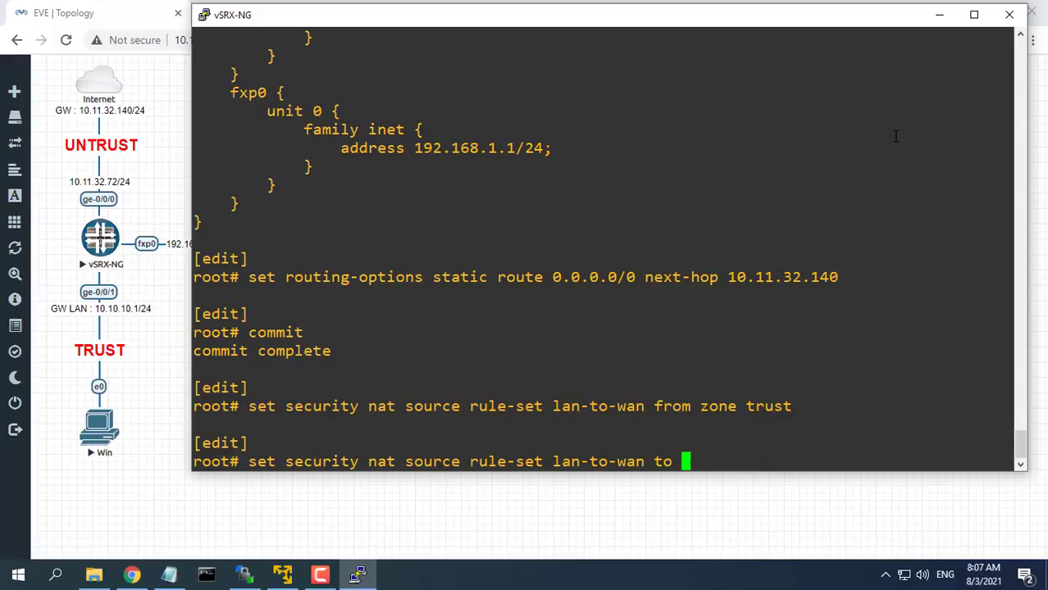
{"action": "type", "text": "zone untrust"}
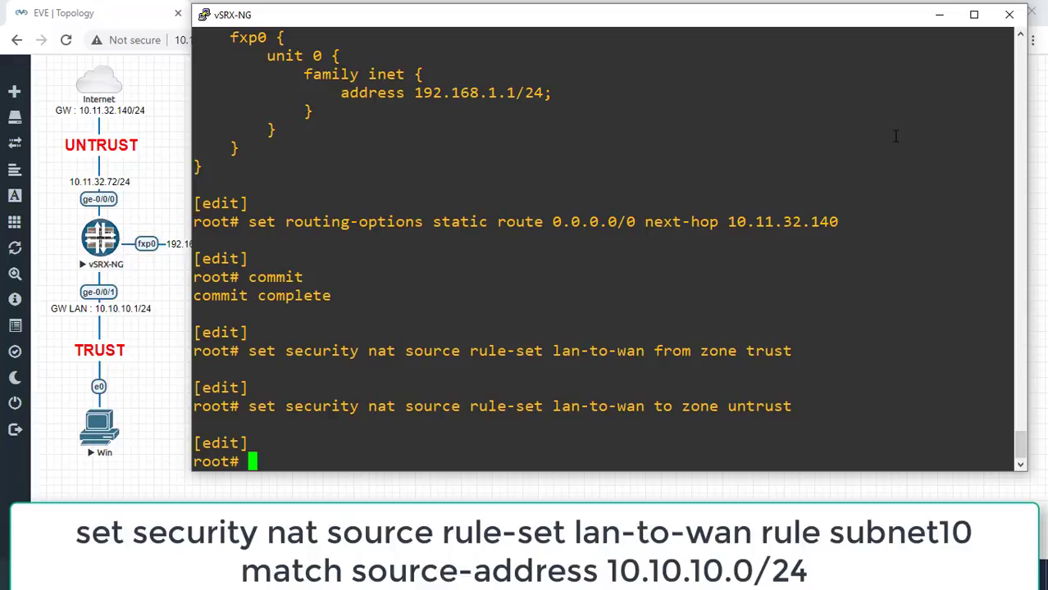
{"action": "type", "text": "set security nat source rule-set lan-to-wan to zone untrust"}
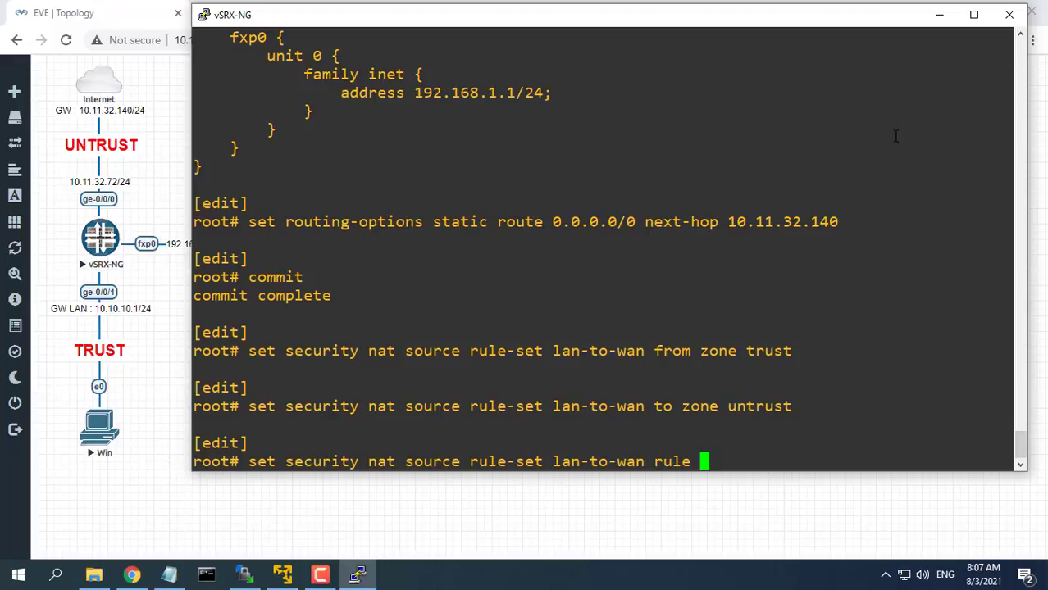
Step: Add rule subnet10 matching 10.10.10.0/24 to 0.0.0.0/0 with source-nat interface, and commit
{"action": "type", "text": "subnet10"}
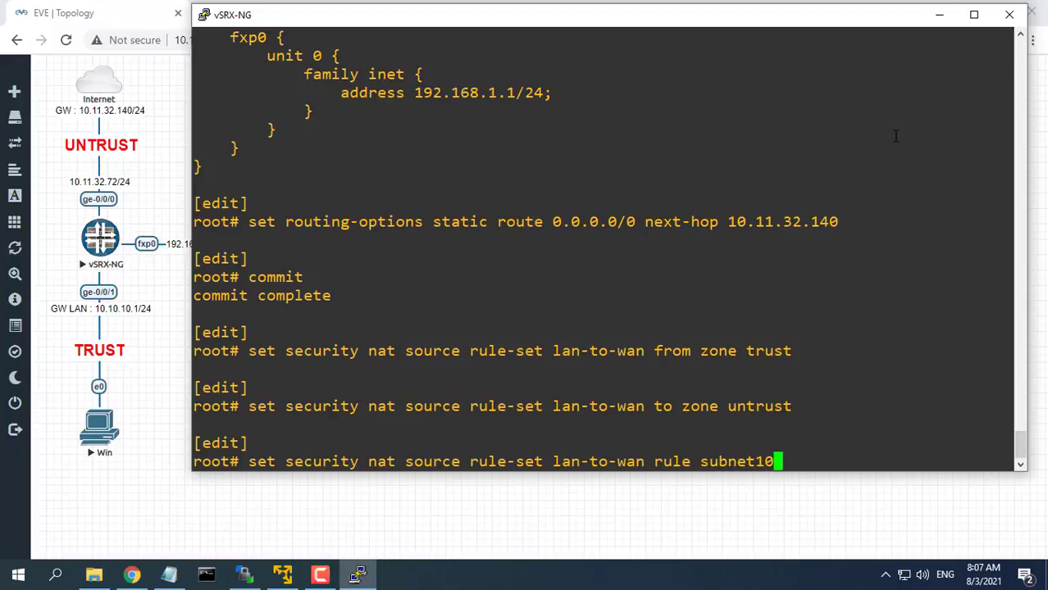
{"action": "type", "text": "match source-"}
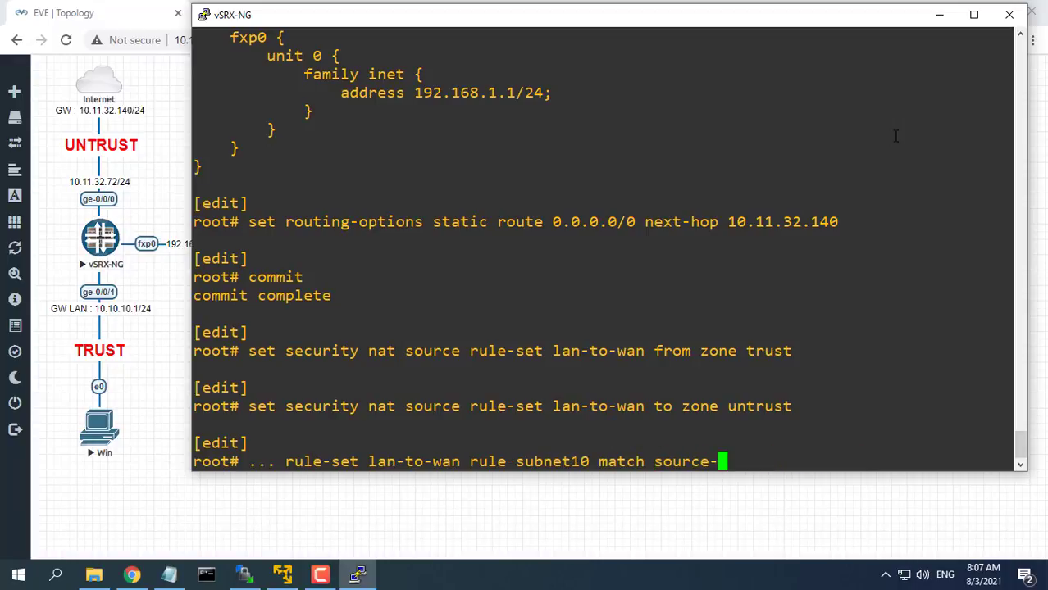
{"action": "type", "text": "address 10.10.10.0/24"}
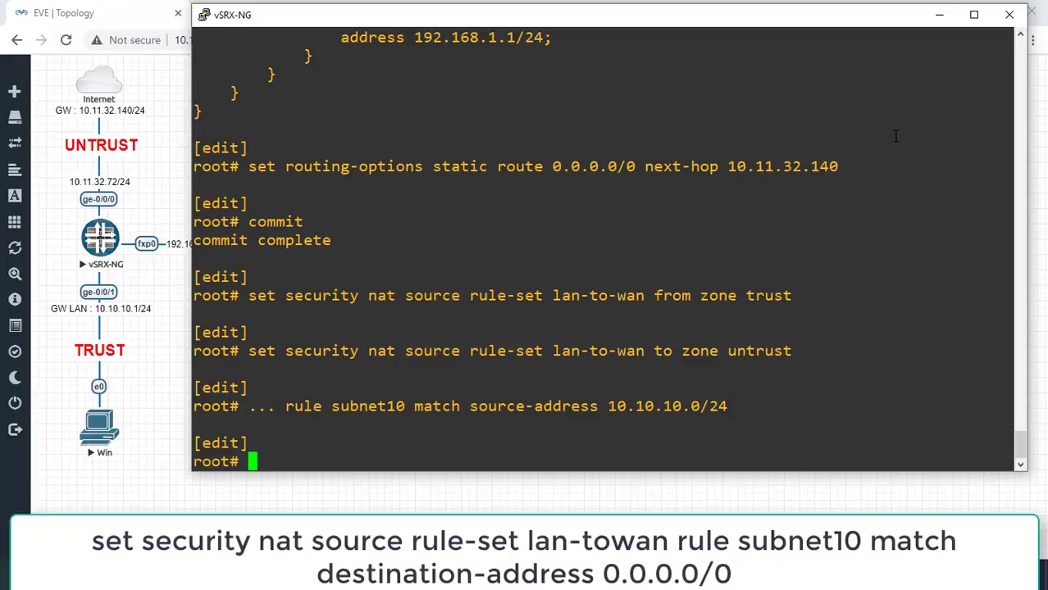
{"action": "type", "text": "...set lan-to-wan rule subnet10 match source-address 10.10.10.0/24"}
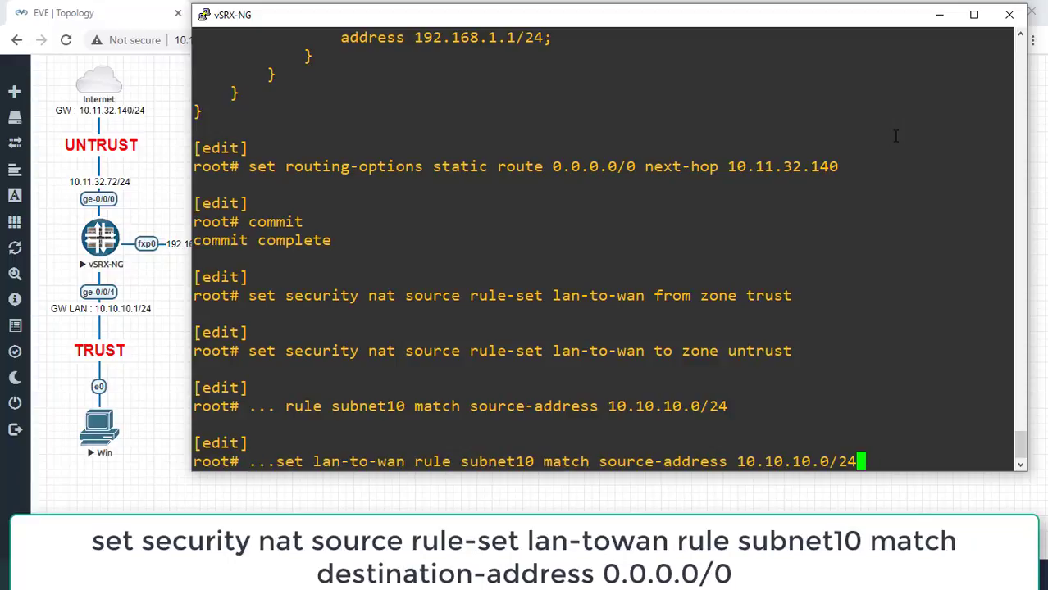
{"action": "type", "text": "destination-"}
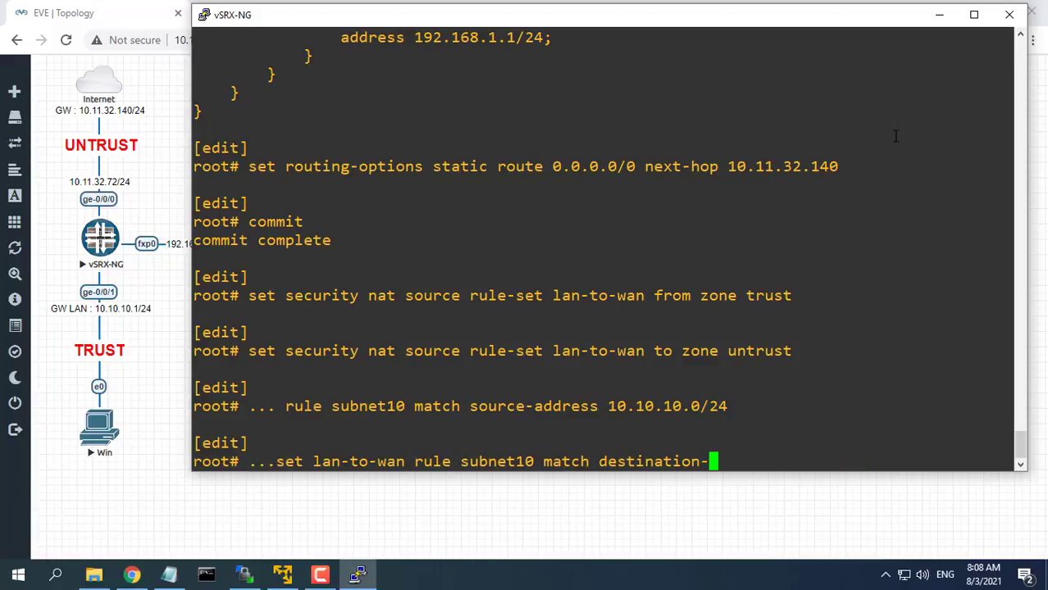
{"action": "type", "text": "address 0.0.0.0/0"}
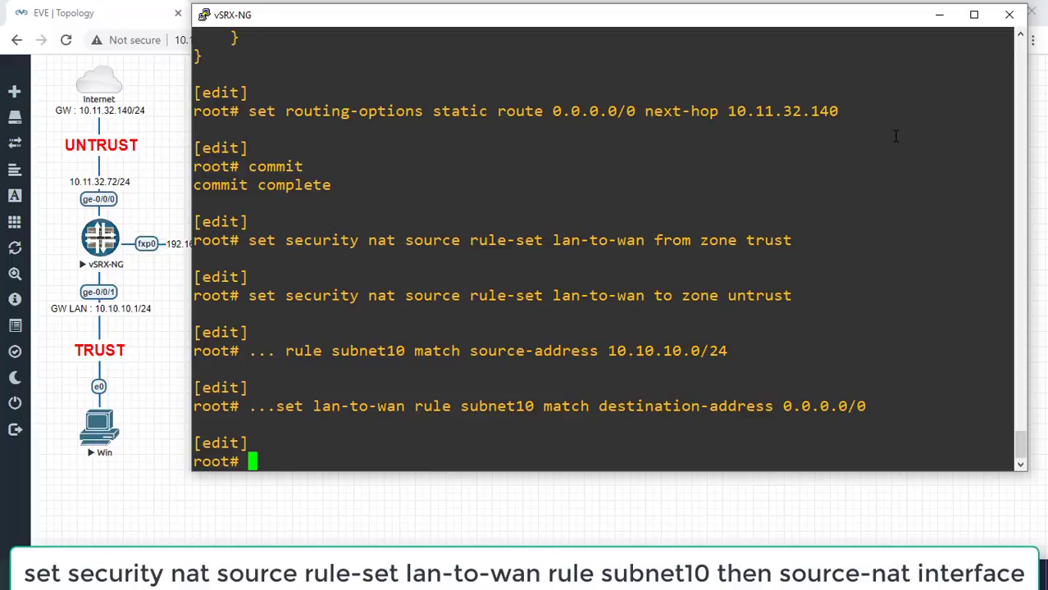
{"action": "type", "text": "...et lan-to-wan rule subnet10 match destination-address 0.0.0.0"}
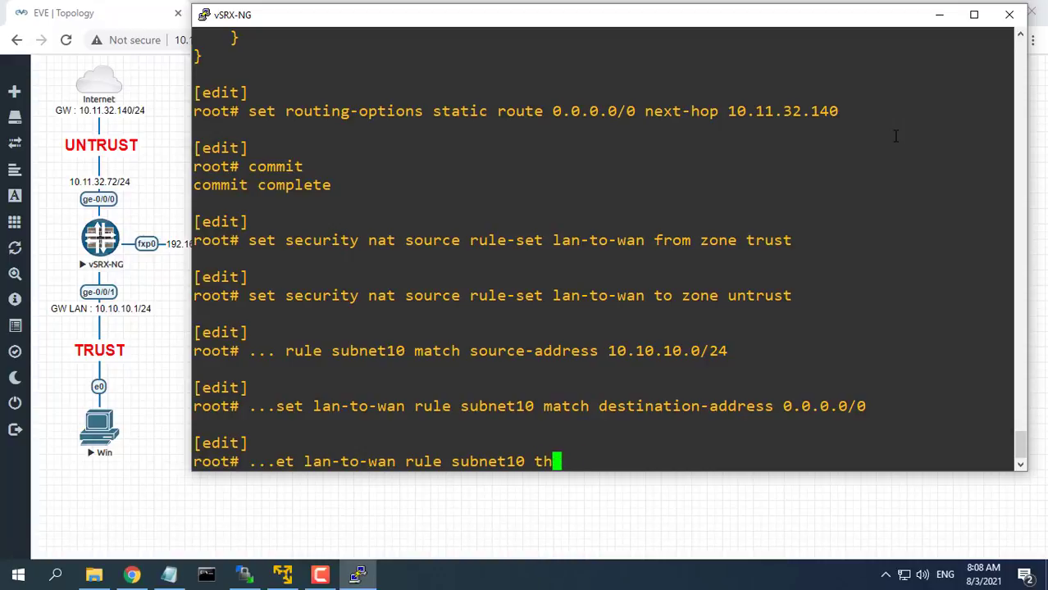
{"action": "type", "text": "n source-nat interface"}
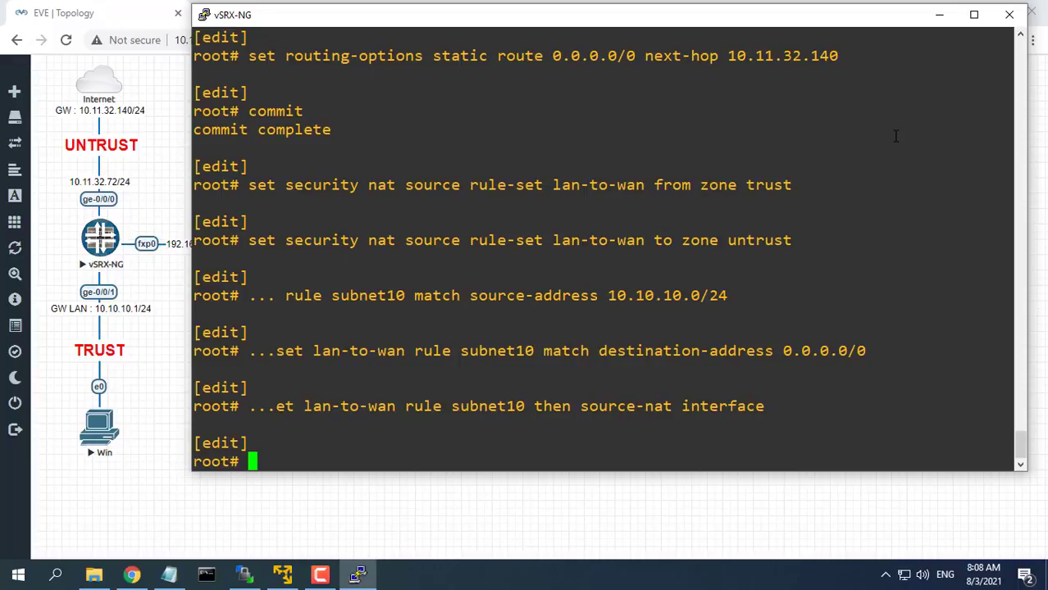
{"action": "type", "text": "commit"}
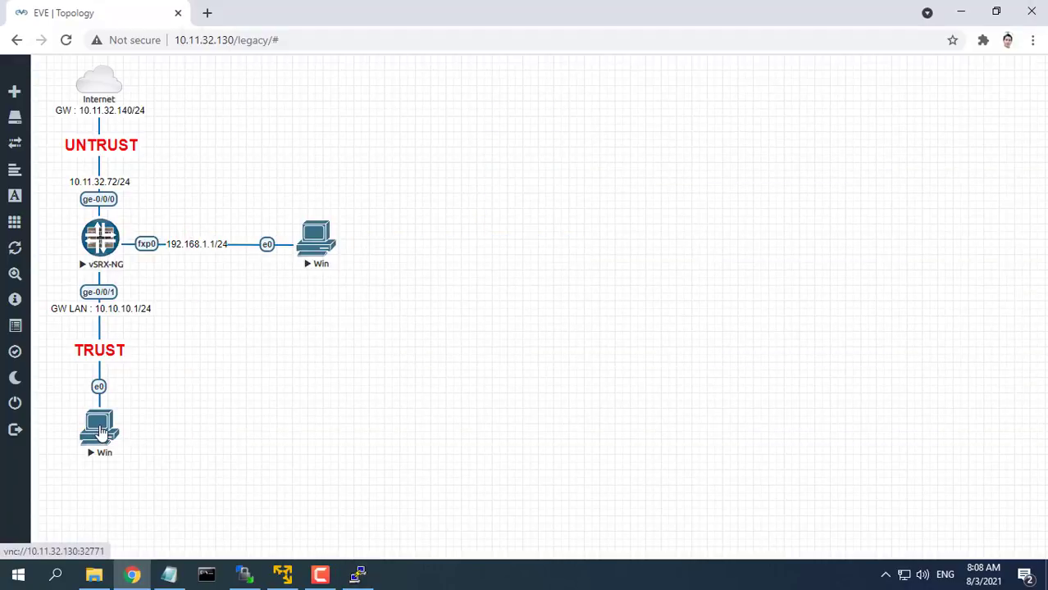
Step: On the Windows client, check ipconfig and ping 8.8.8.8, then return to the vSRX session
{"action": "double_click", "coordinate": [99, 427]}
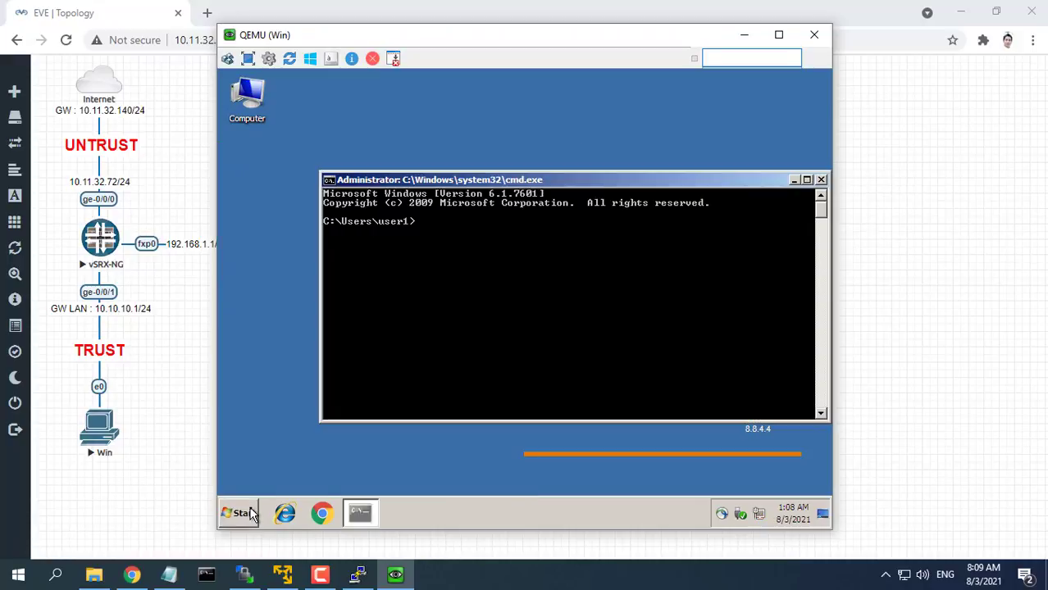
{"action": "left_click_drag", "start_coordinate": [440, 179], "coordinate": [393, 147]}
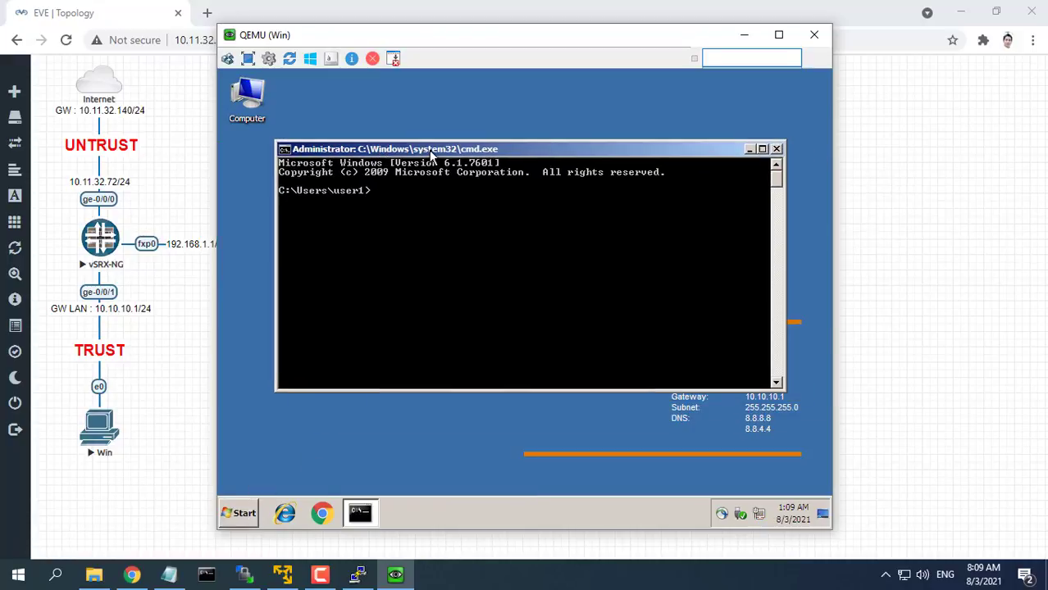
{"action": "type", "text": "ipconfig"}
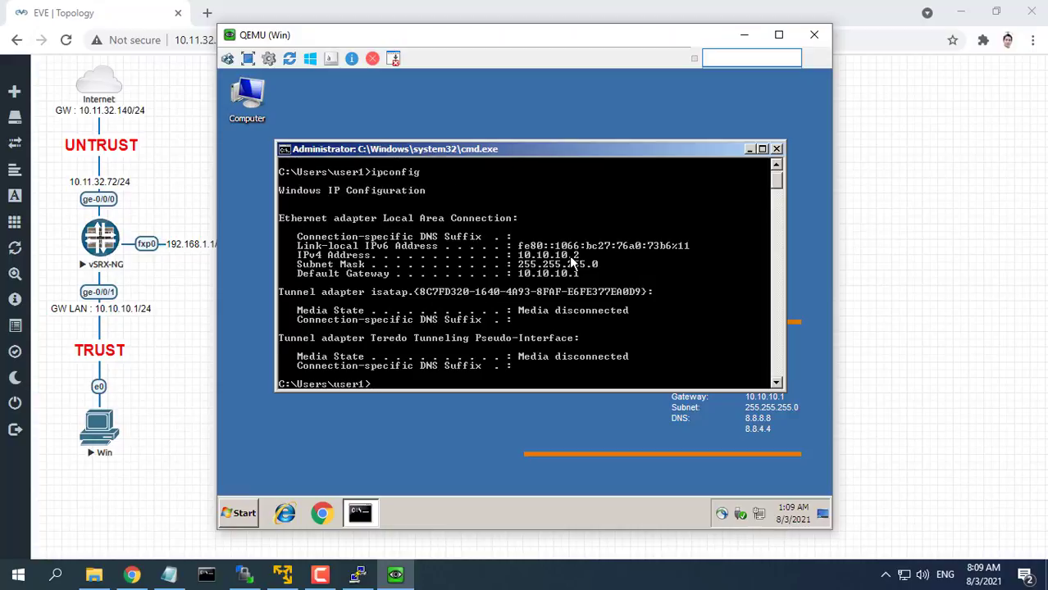
{"action": "type", "text": "ping 8.8.8.8"}
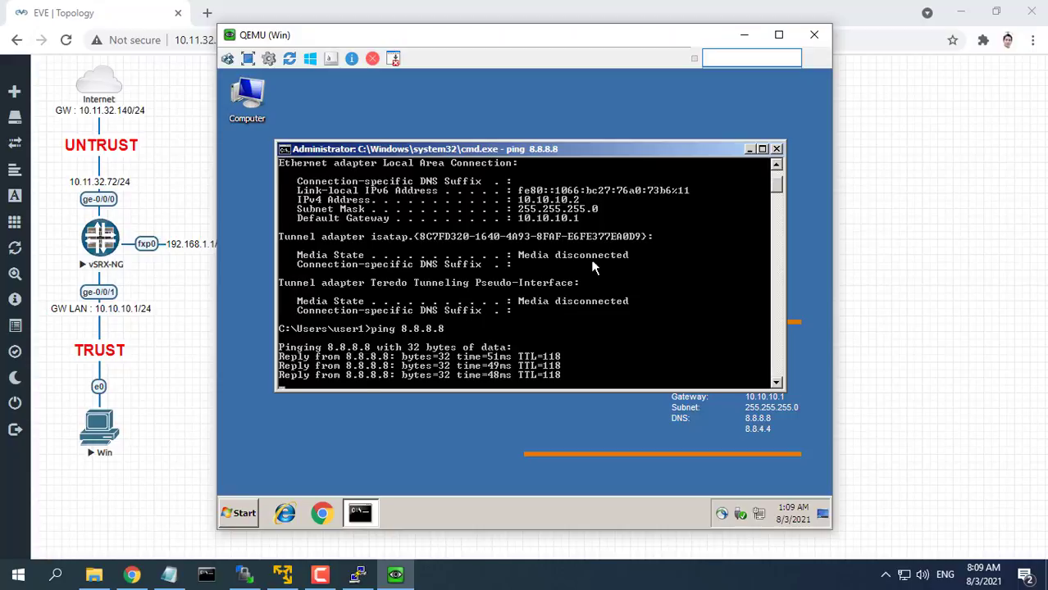
{"action": "left_click", "coordinate": [814, 34]}
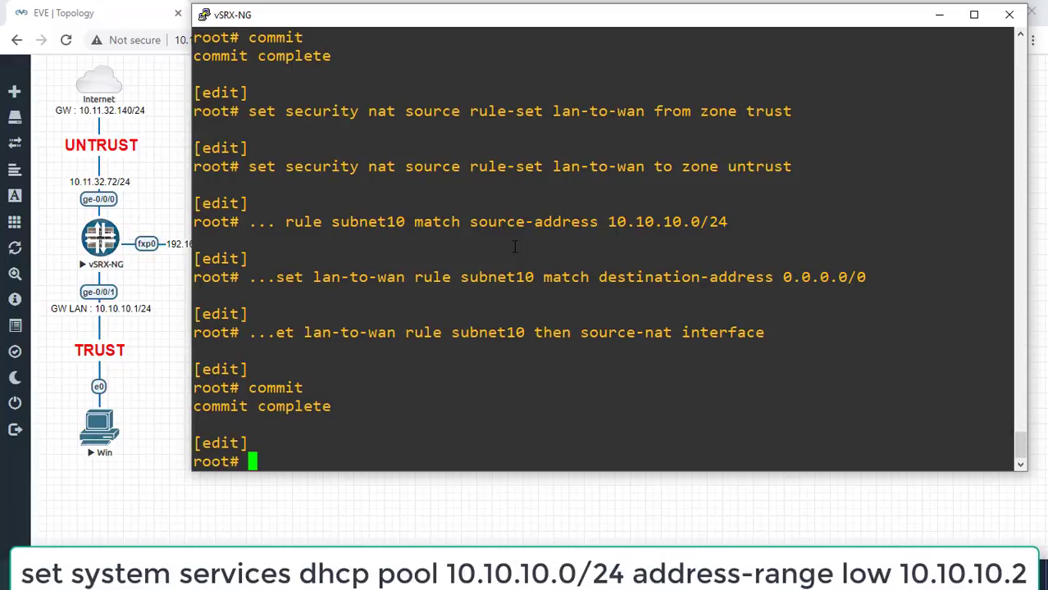
Step: Define DHCP pool 10.10.10.0/24 with address-range low 10.10.10.2 high 10.10.10.254
{"action": "type", "text": "set system services dhcp pool"}
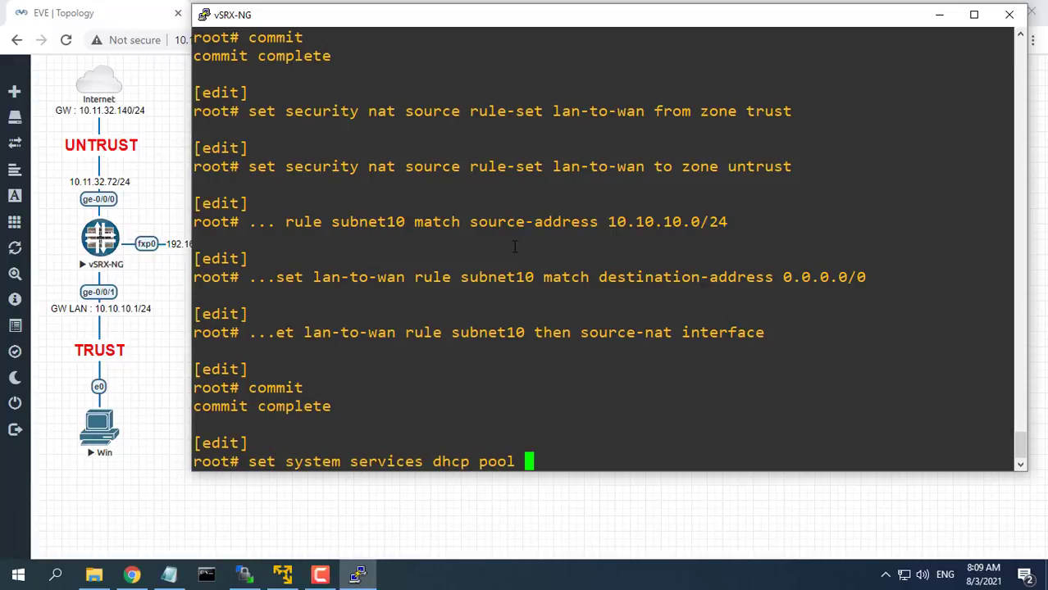
{"action": "type", "text": "10.10.10.0"}
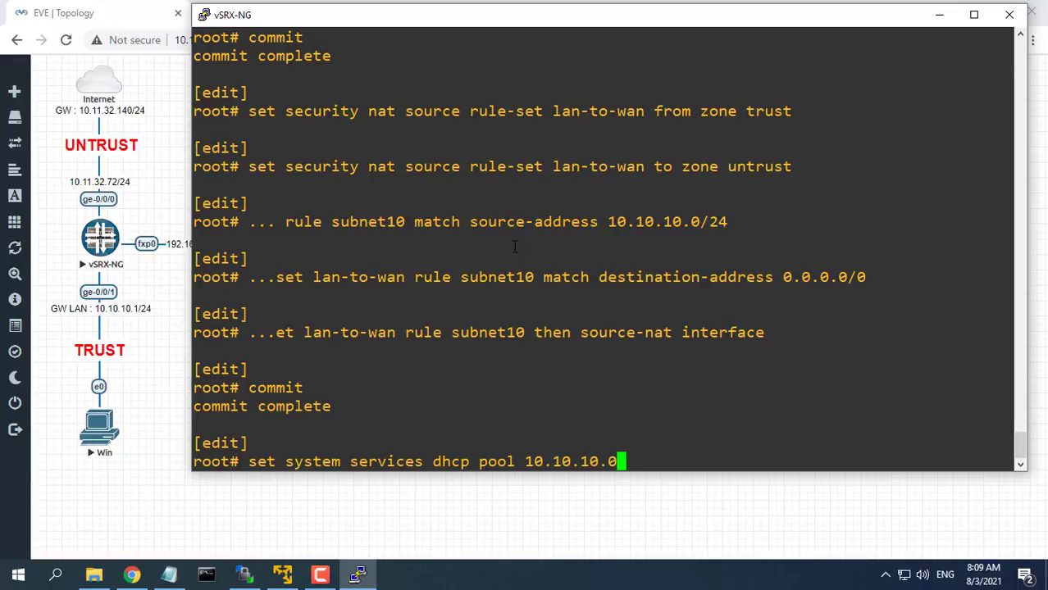
{"action": "type", "text": "/24 address-range"}
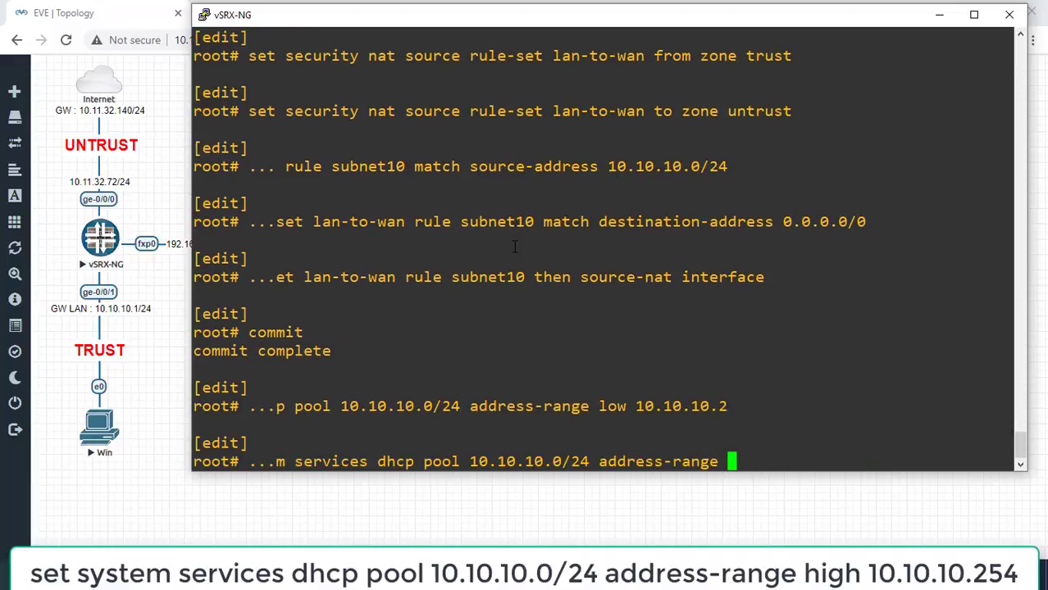
{"action": "type", "text": "high 10.10.10.254"}
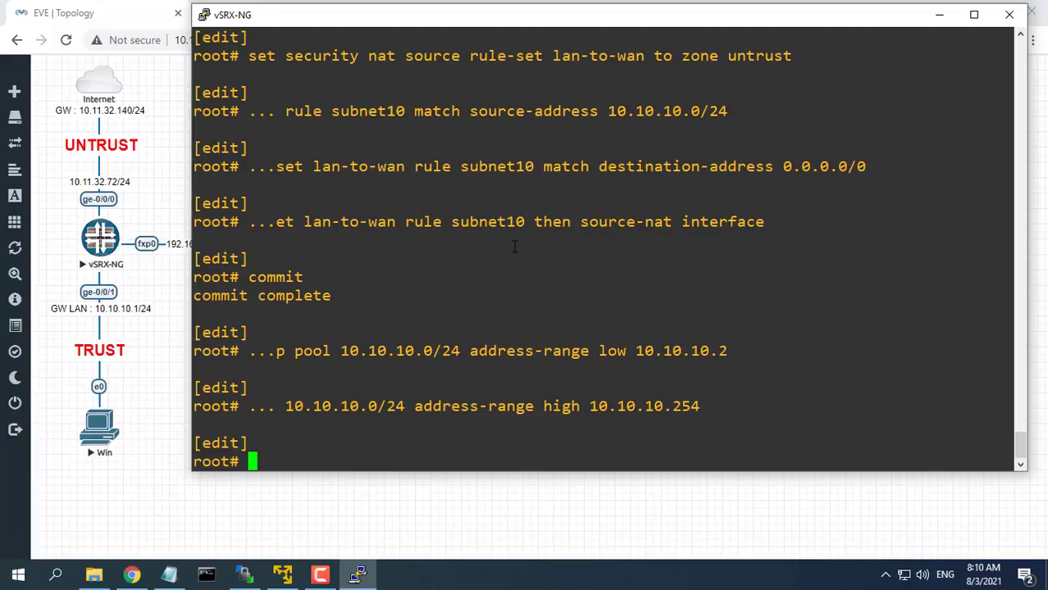
Step: Add domain-name subnet10.net, name-server 8.8.8.8, router 10.10.10.1 and default-lease-time 3600 to the pool
{"action": "type", "text": "set system services dhcp pool 10.10.10.0/24 a"}
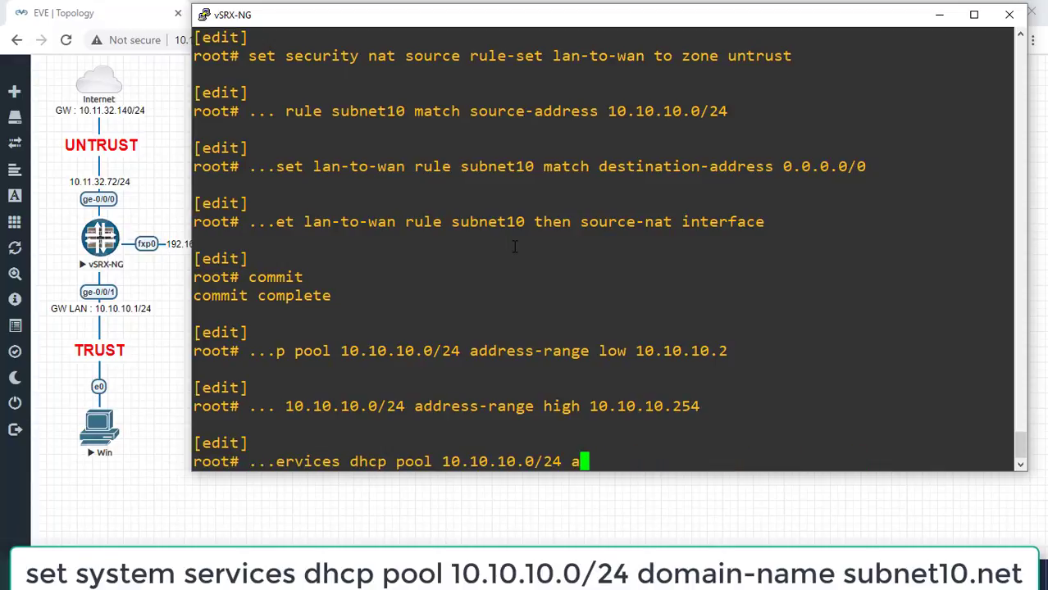
{"action": "key", "text": "backspace"}
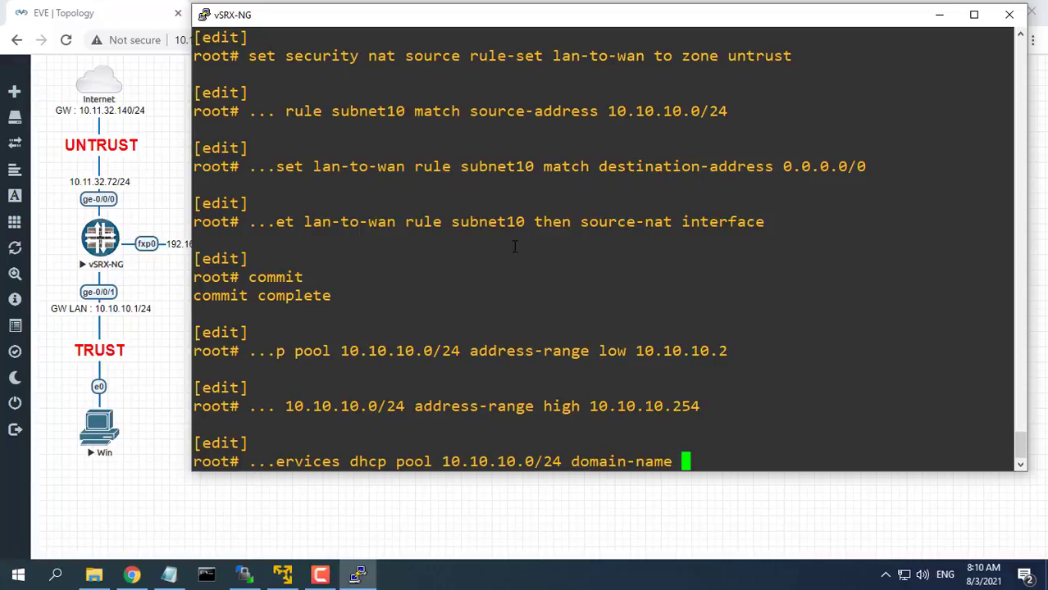
{"action": "type", "text": "subnet10.net"}
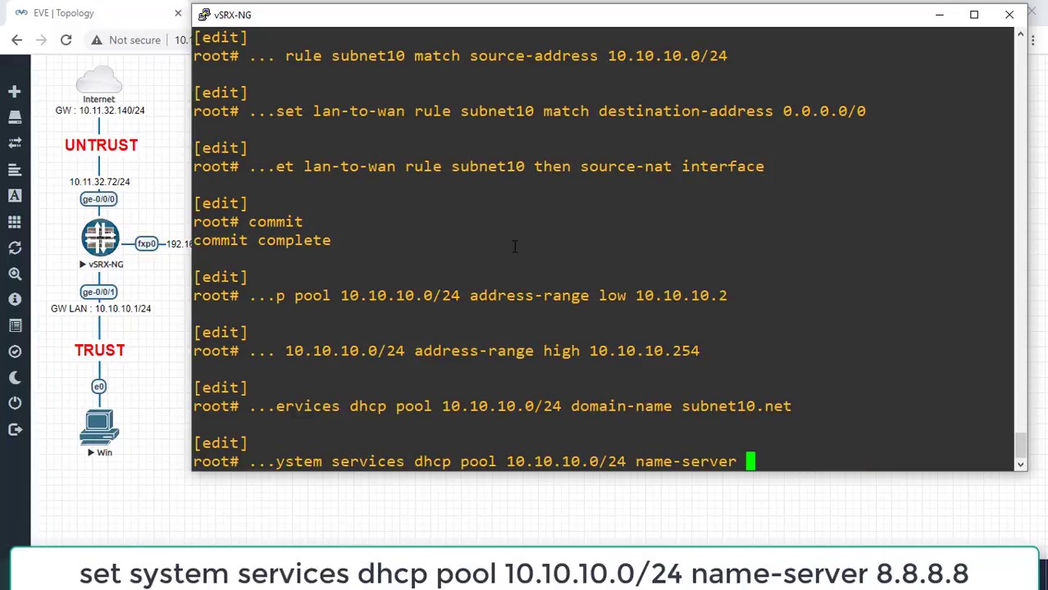
{"action": "type", "text": "8.8.8.8"}
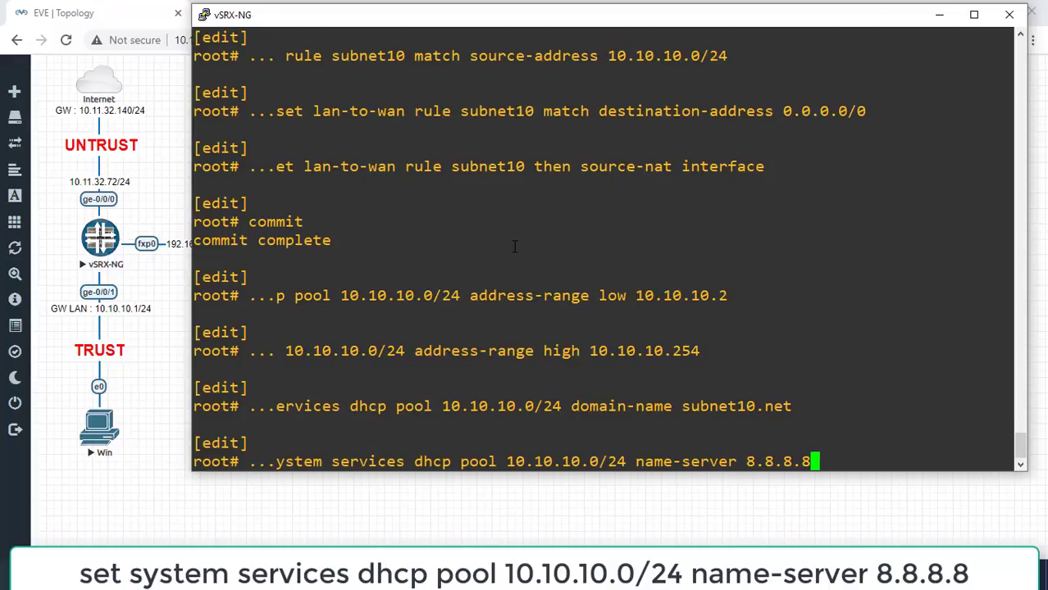
{"action": "key", "text": "enter"}
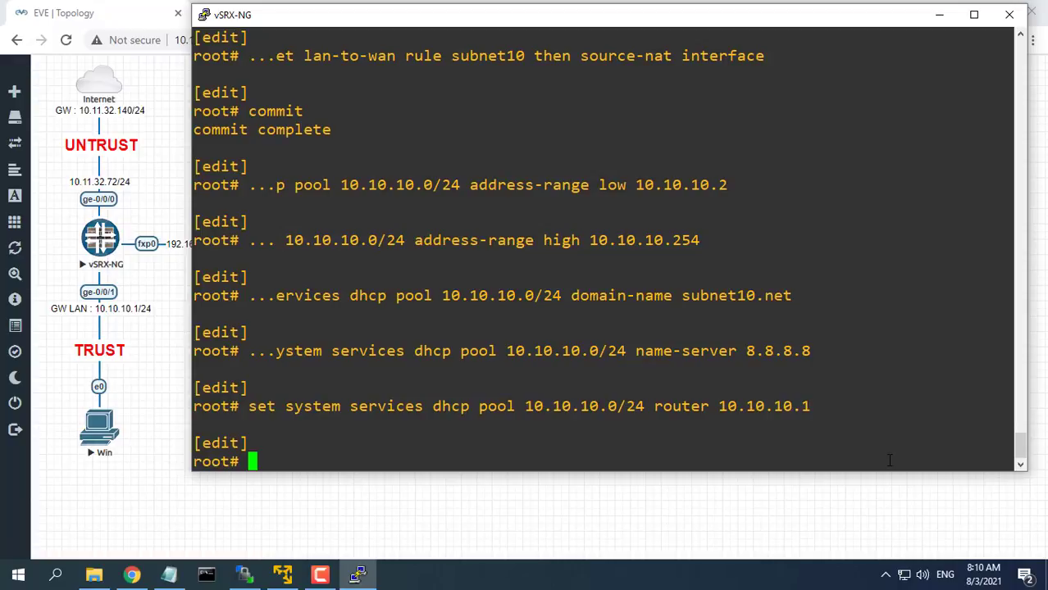
{"action": "type", "text": "set system services dhcp pool 10.10.10.0/24 default-lease-time 3600"}
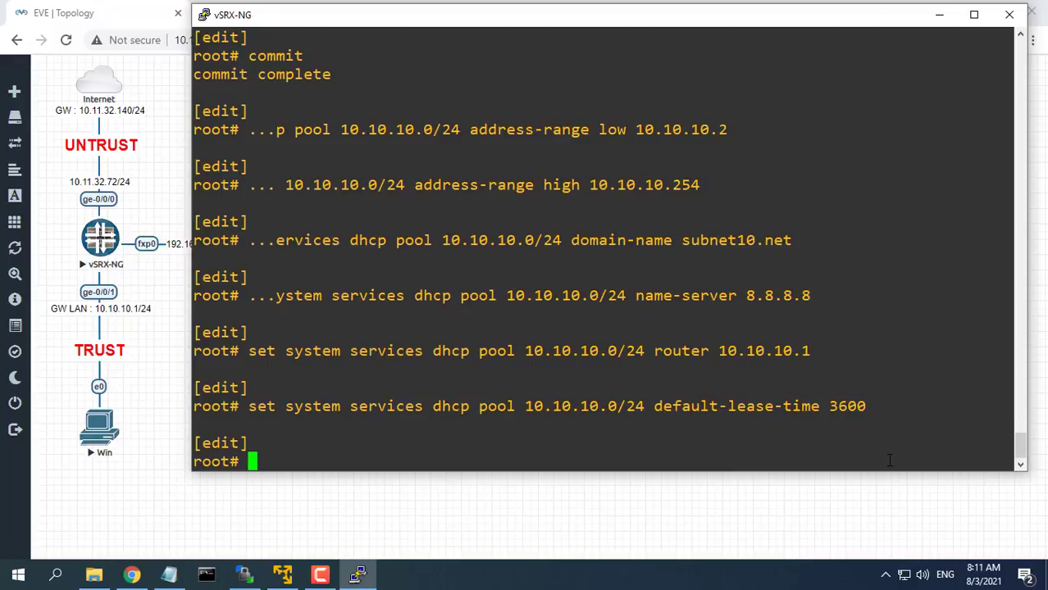
Step: Allow host-inbound system-services on trust zone interface ge-0/0/1.0
{"action": "type", "text": "set"}
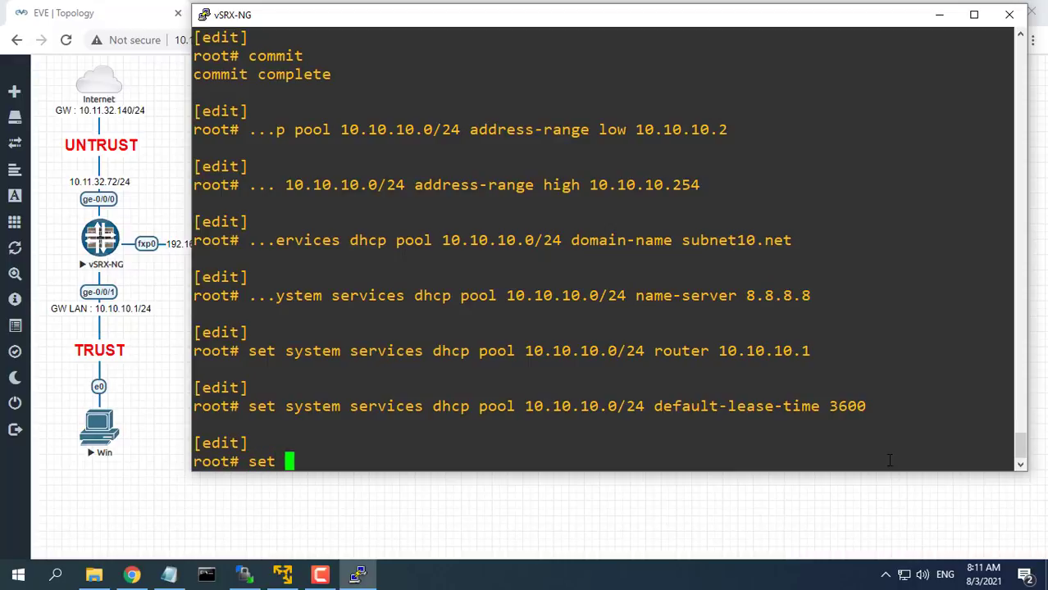
{"action": "type", "text": "security"}
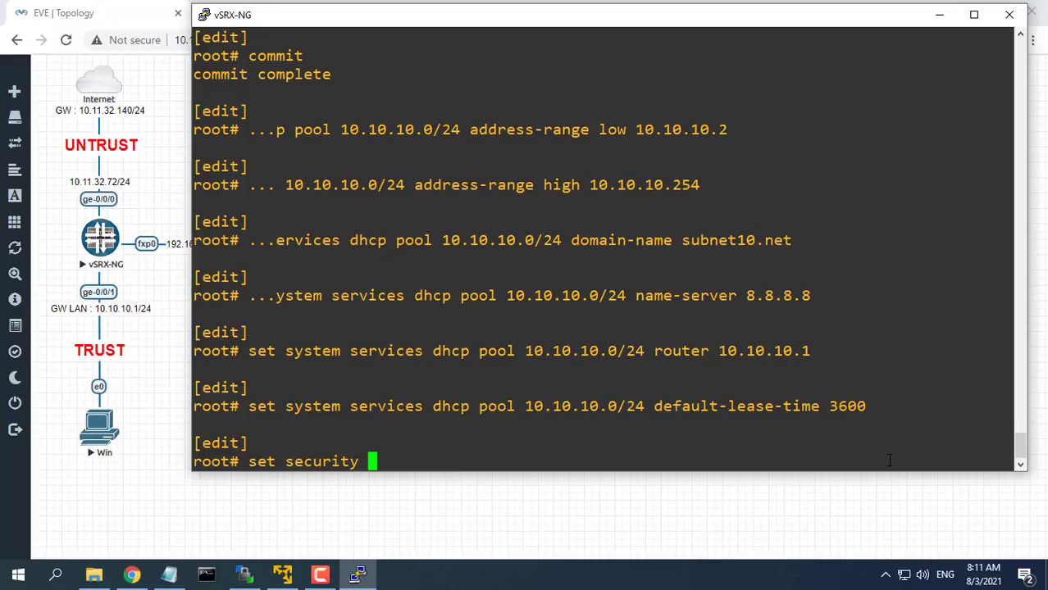
{"action": "type", "text": "zones security-zone trust"}
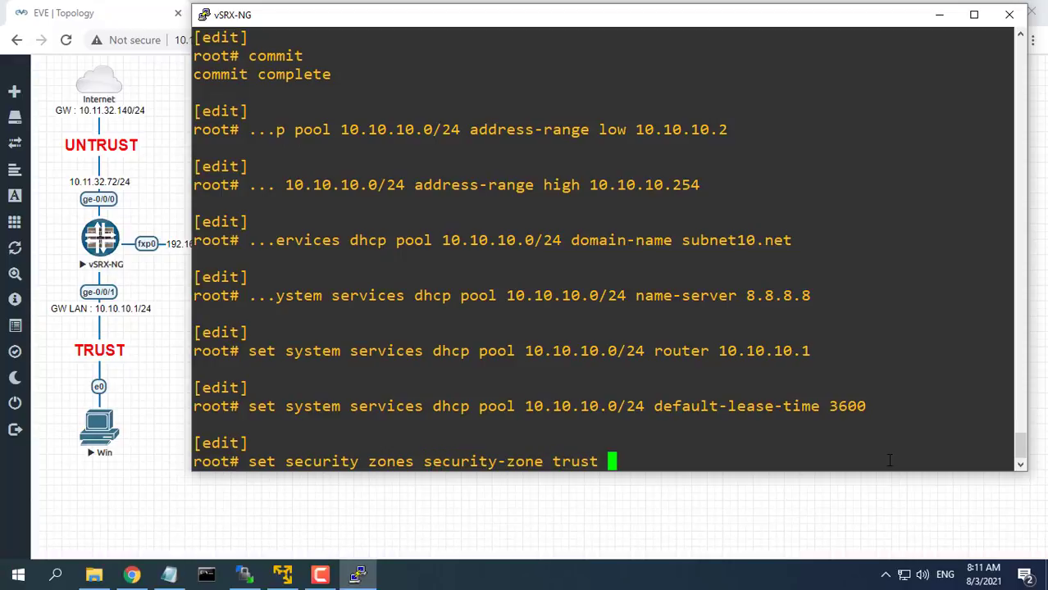
{"action": "type", "text": "interfaces ge-0/0/1.0 host-inbound-traffic"}
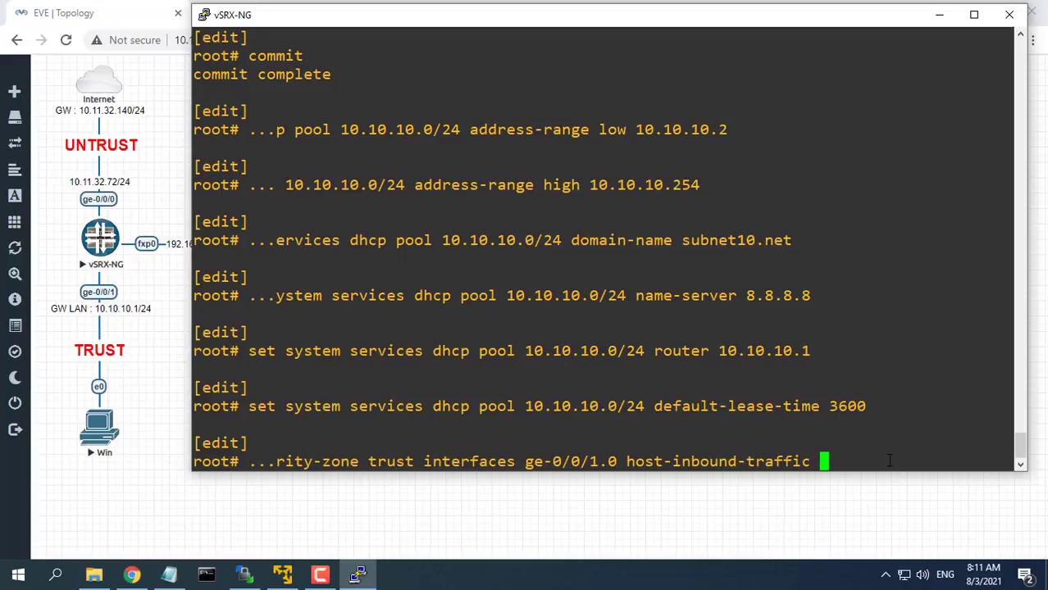
{"action": "type", "text": "system-services"}
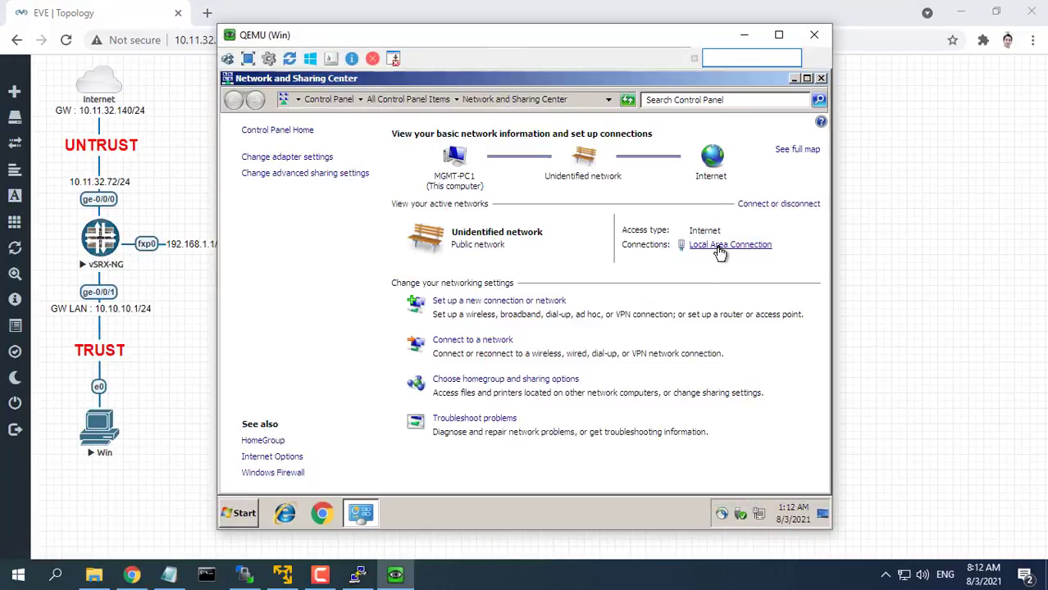
Step: Revisit the Local Area Connection's IPv4 settings, confirm them and close the status windows
{"action": "left_click", "coordinate": [729, 245]}
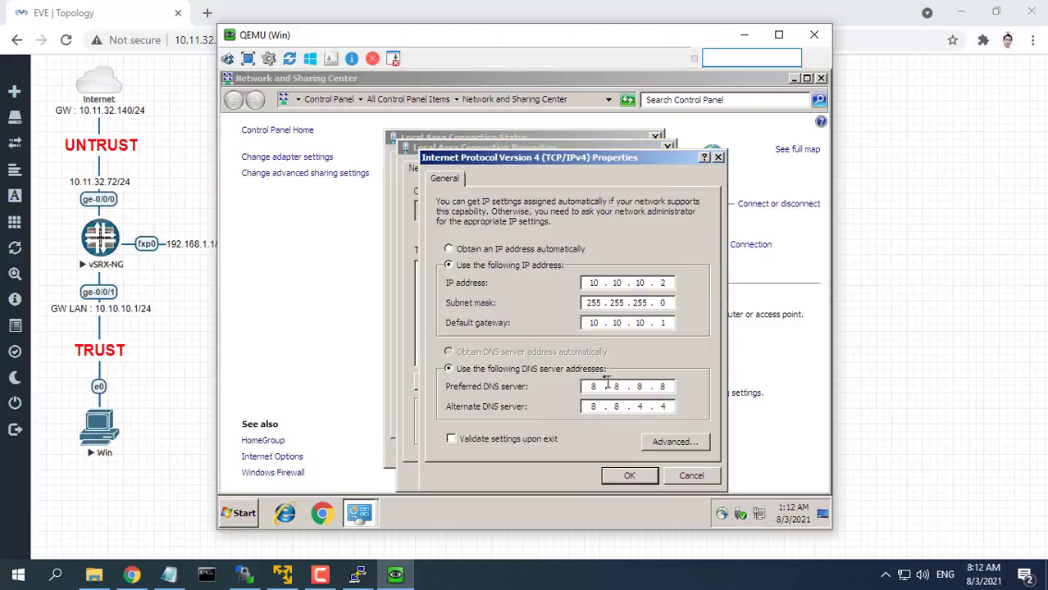
{"action": "left_click", "coordinate": [630, 475]}
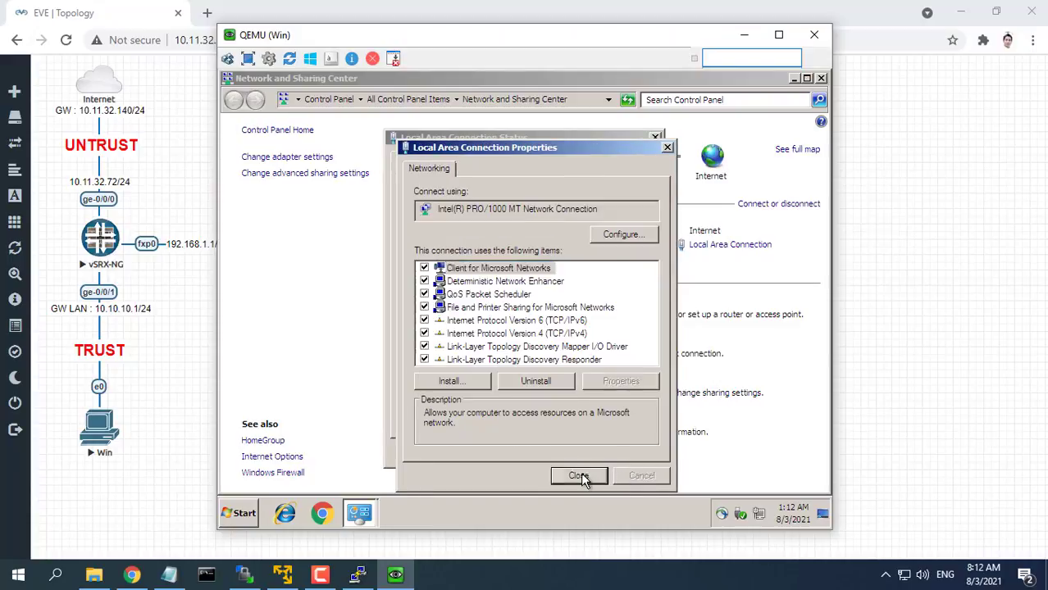
{"action": "left_click", "coordinate": [579, 475]}
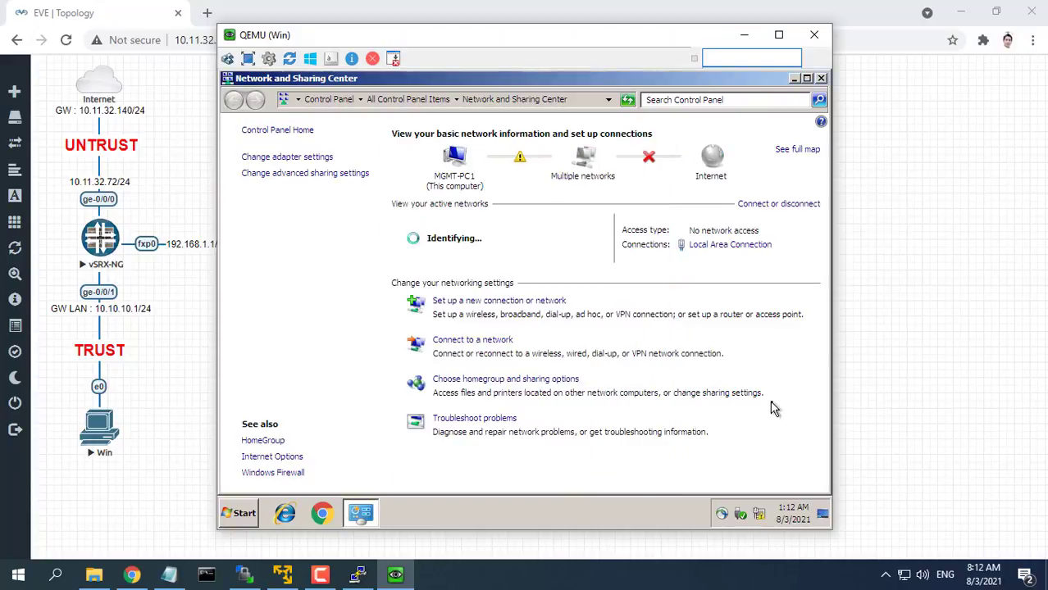
{"action": "left_click", "coordinate": [729, 244]}
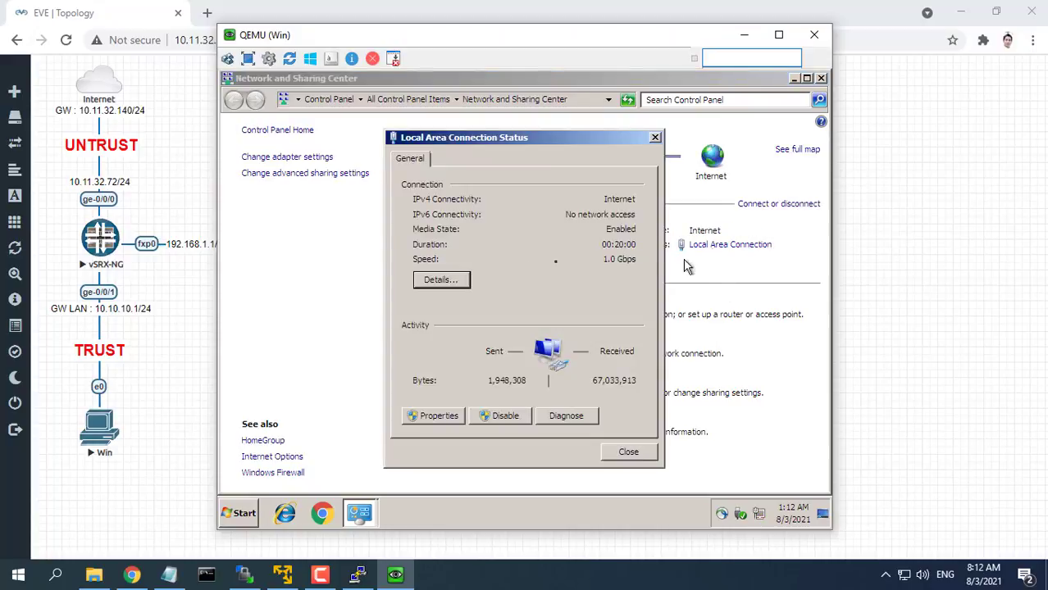
{"action": "left_click", "coordinate": [439, 279]}
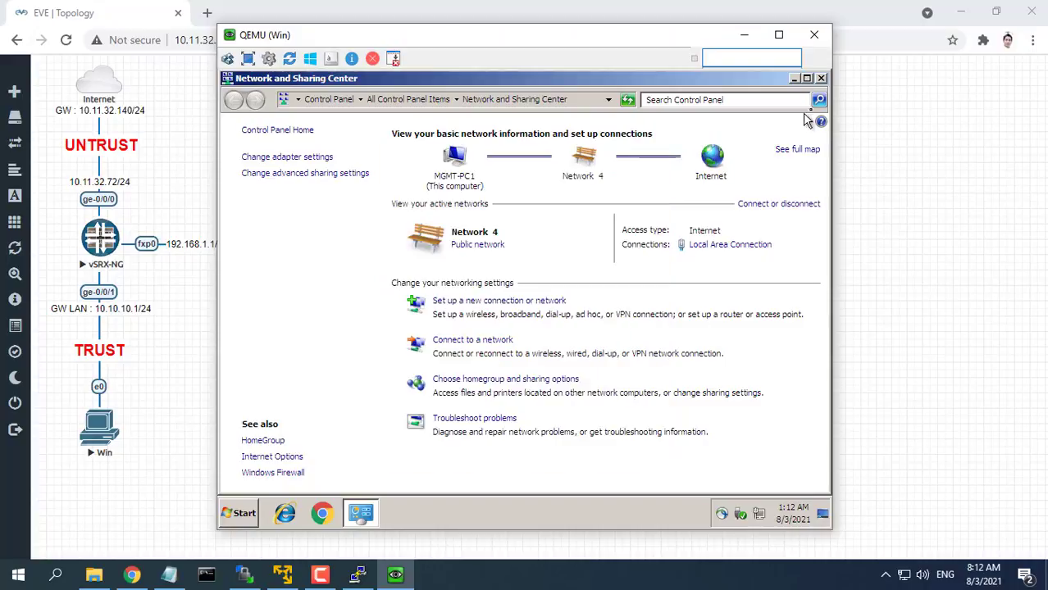
Step: Launch a command prompt to ping 8.8.8.8
{"action": "left_click", "coordinate": [239, 512]}
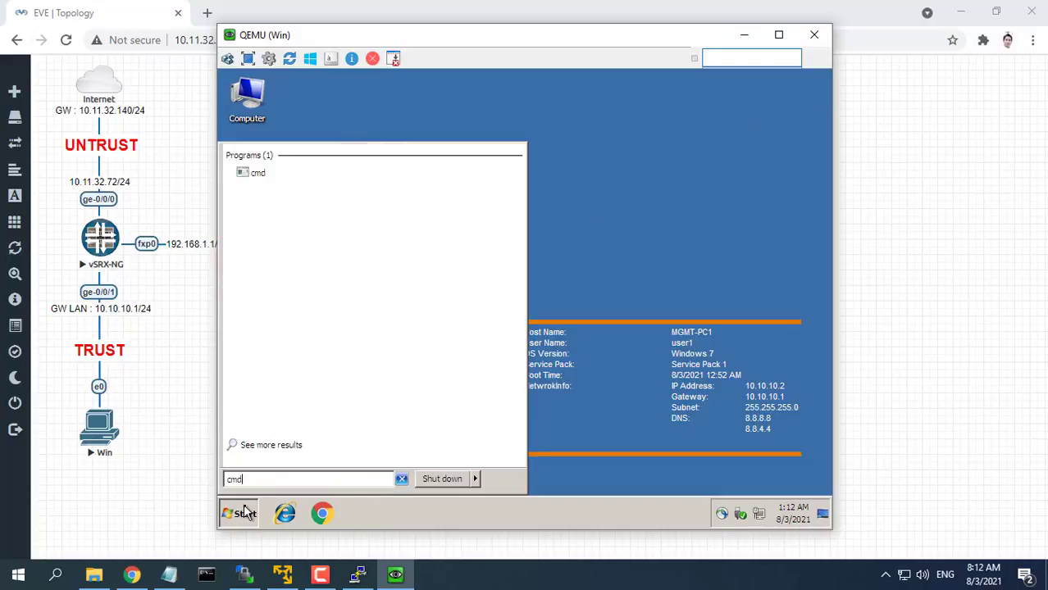
{"action": "left_click", "coordinate": [257, 172]}
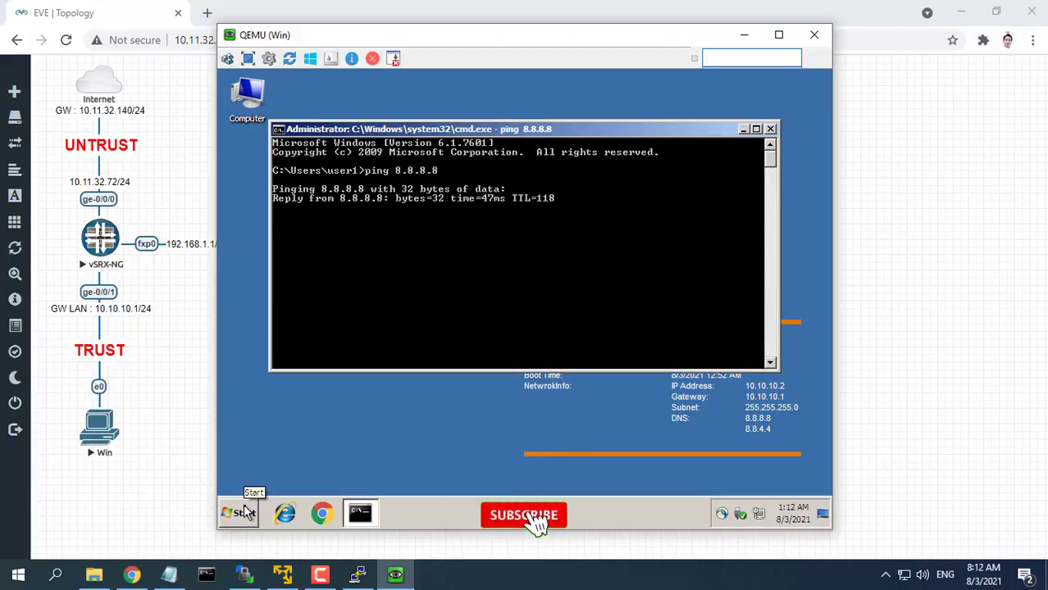